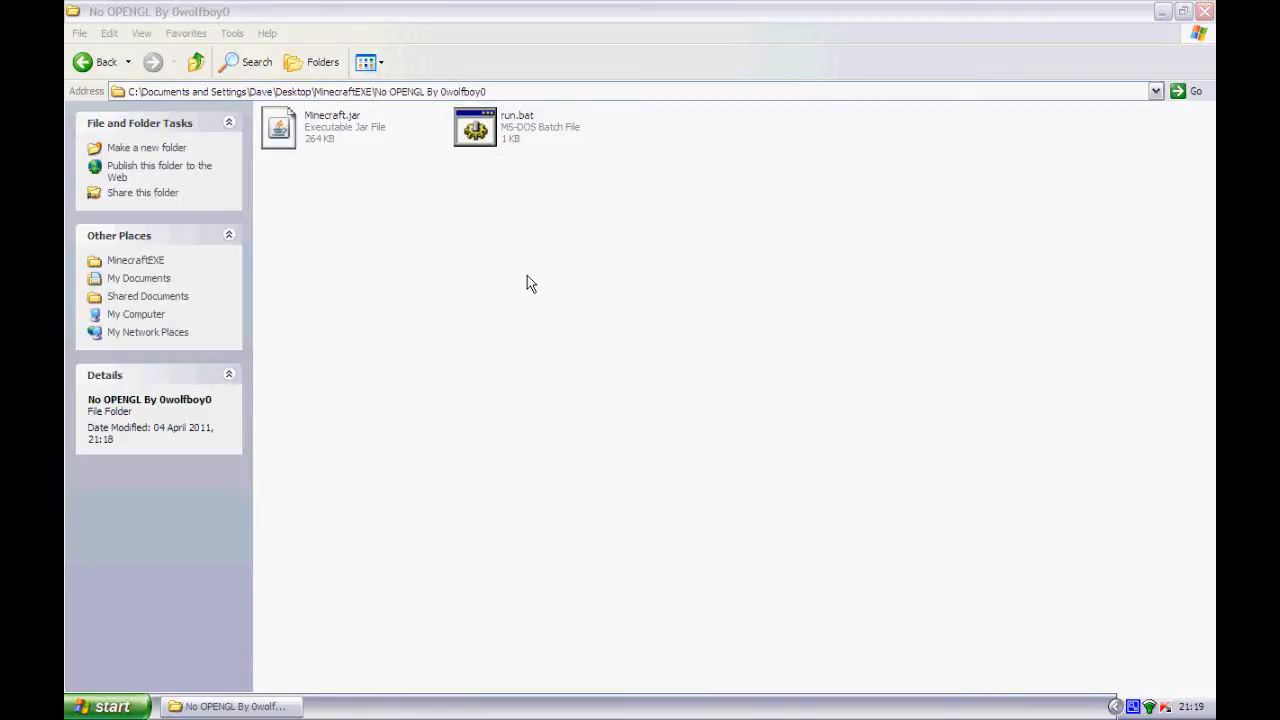
mouse_move(528, 285)
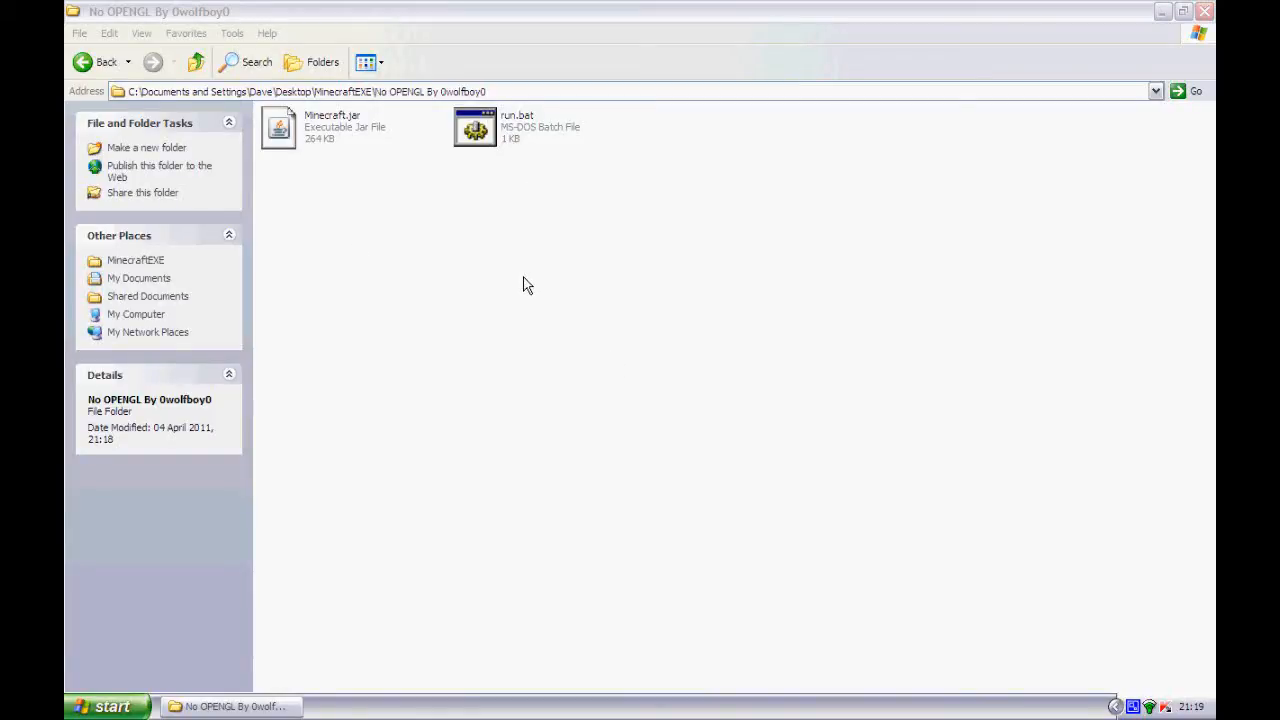
mouse_move(521, 282)
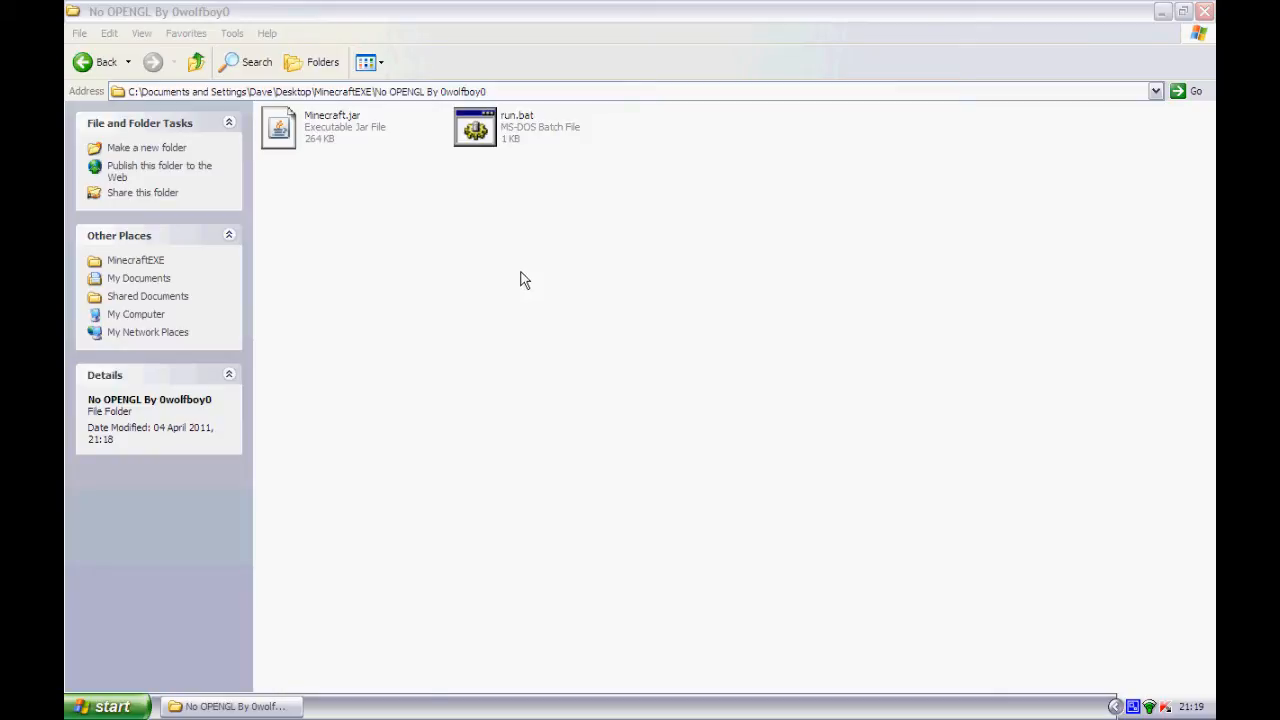
- Open the Start menu over the No OPENGL By 0wolfboy0 folder
left_click(105, 706)
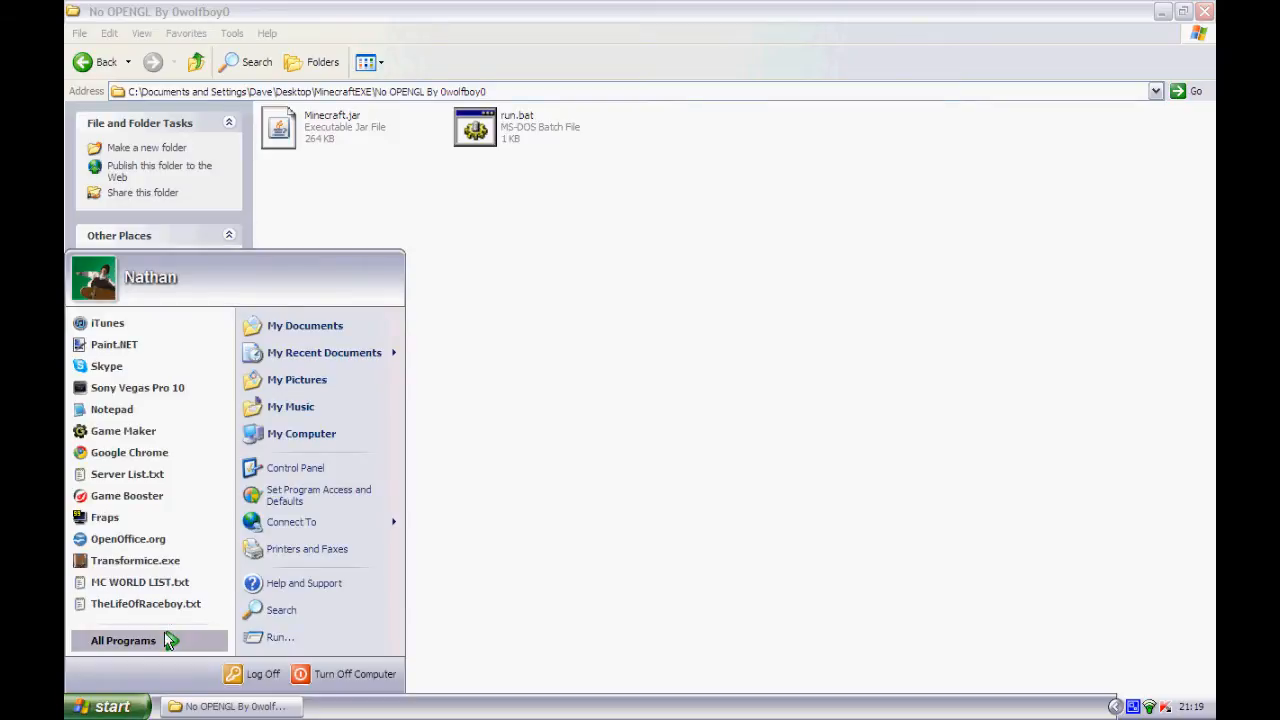
mouse_move(125, 637)
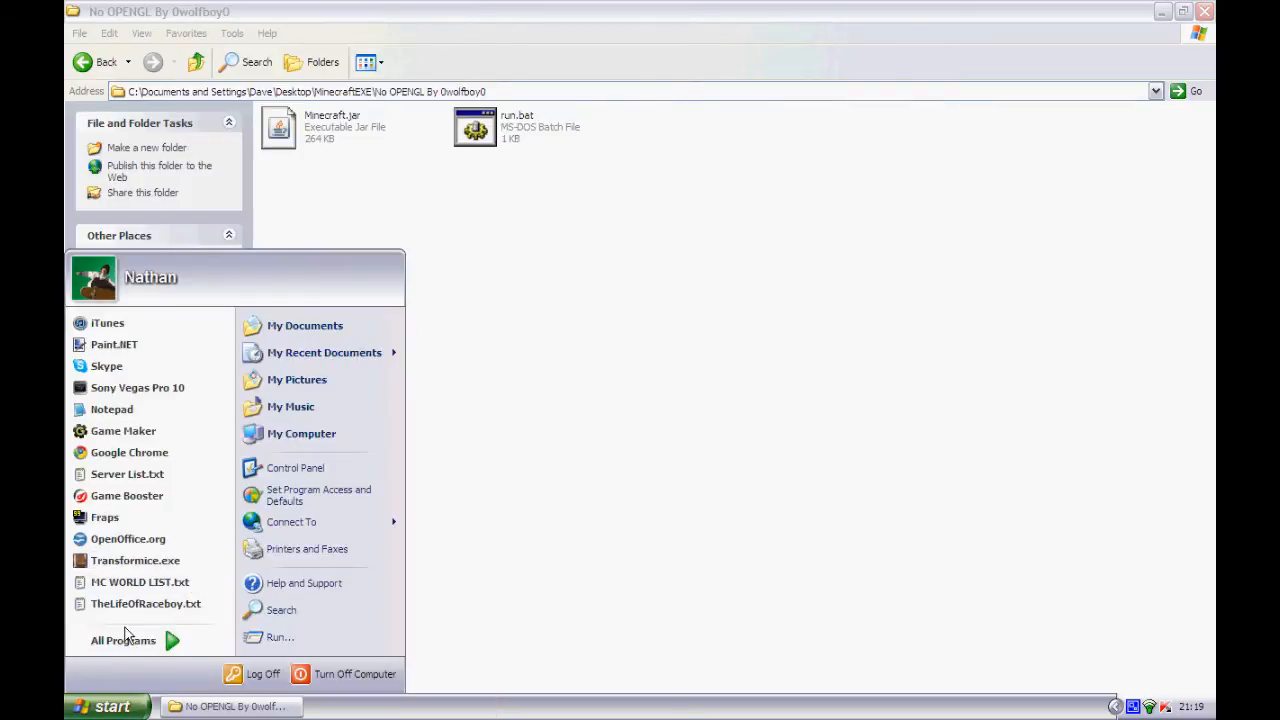
- Browse My Documents to Downloads\Downloads and select Minecraft (1).exe
left_click(305, 325)
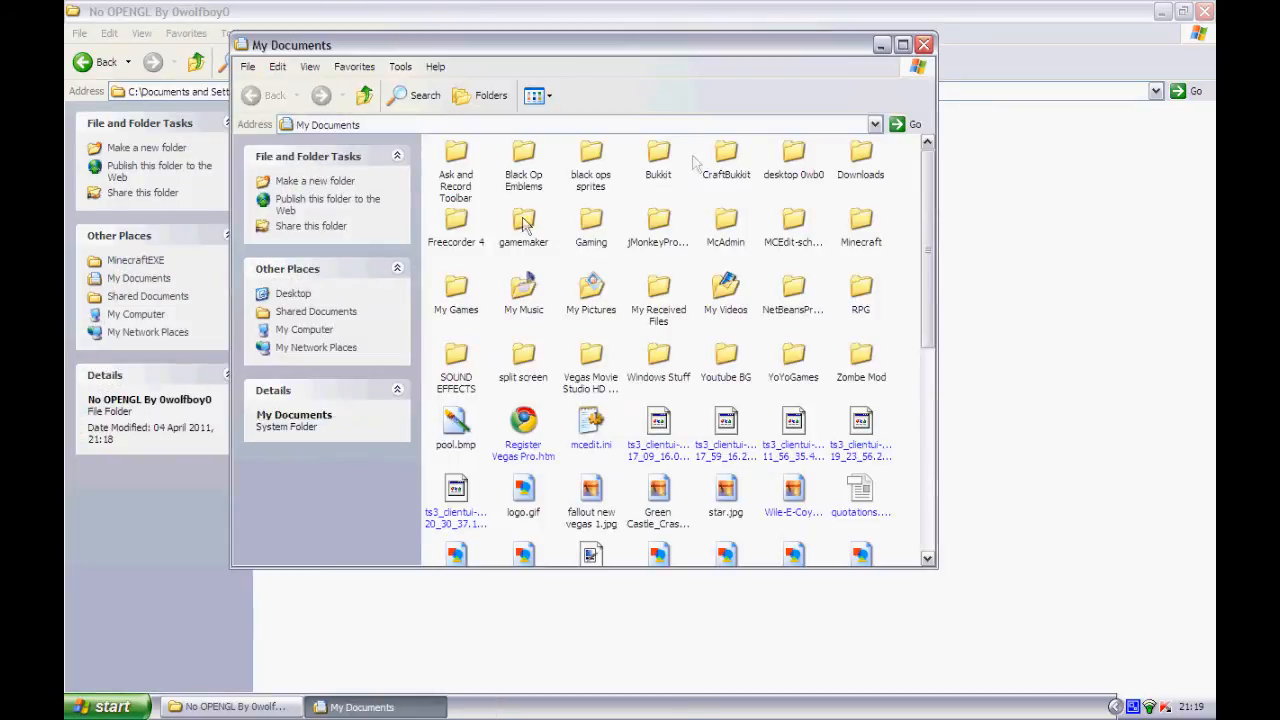
double_click(860, 160)
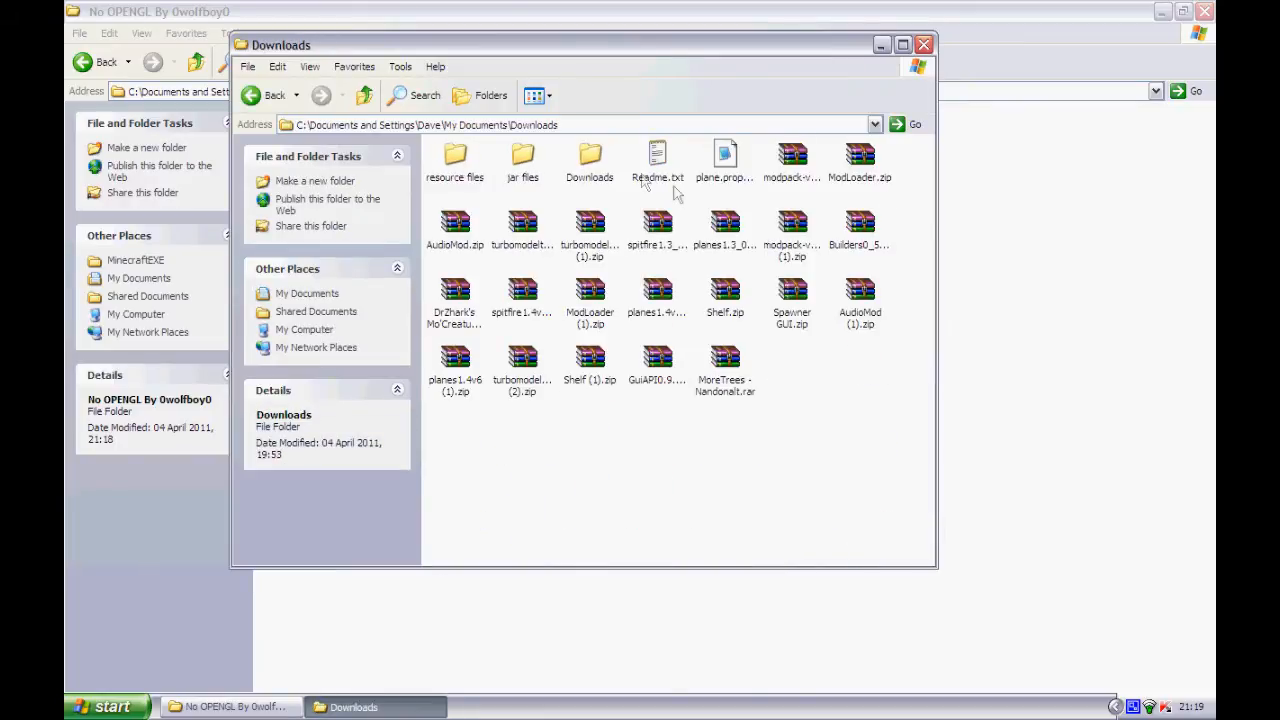
double_click(589, 160)
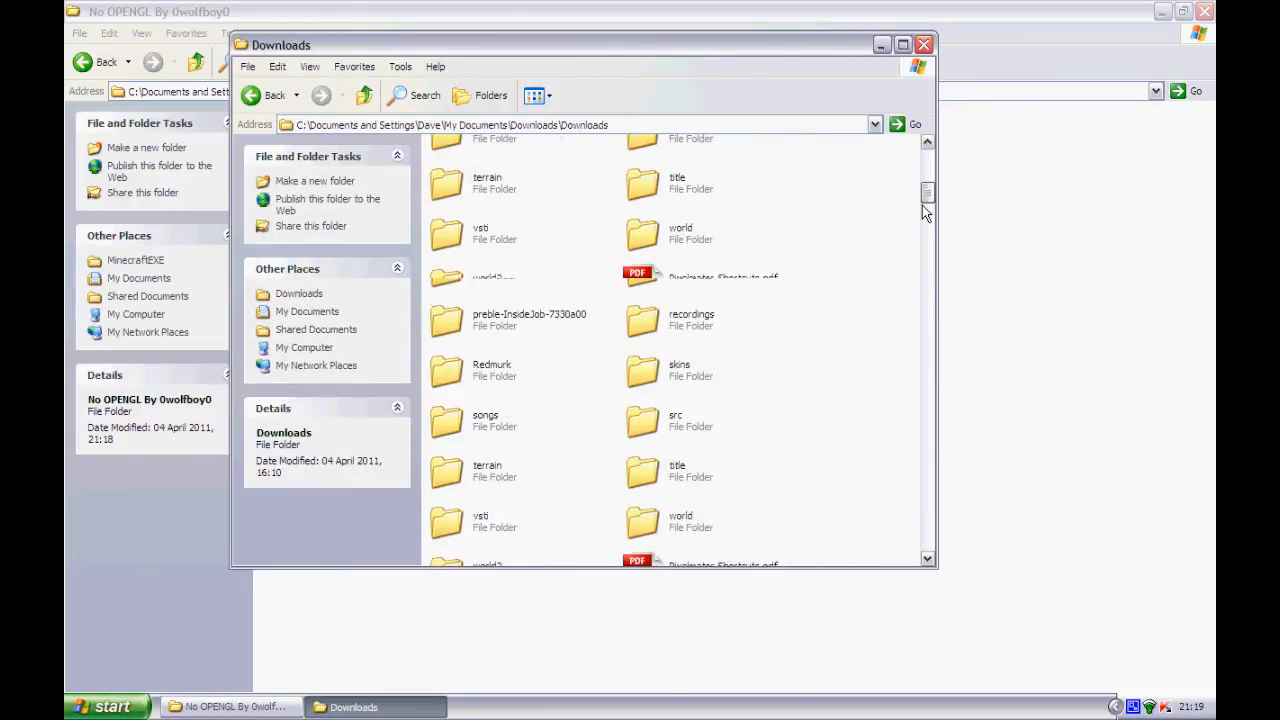
scroll("down", 3)
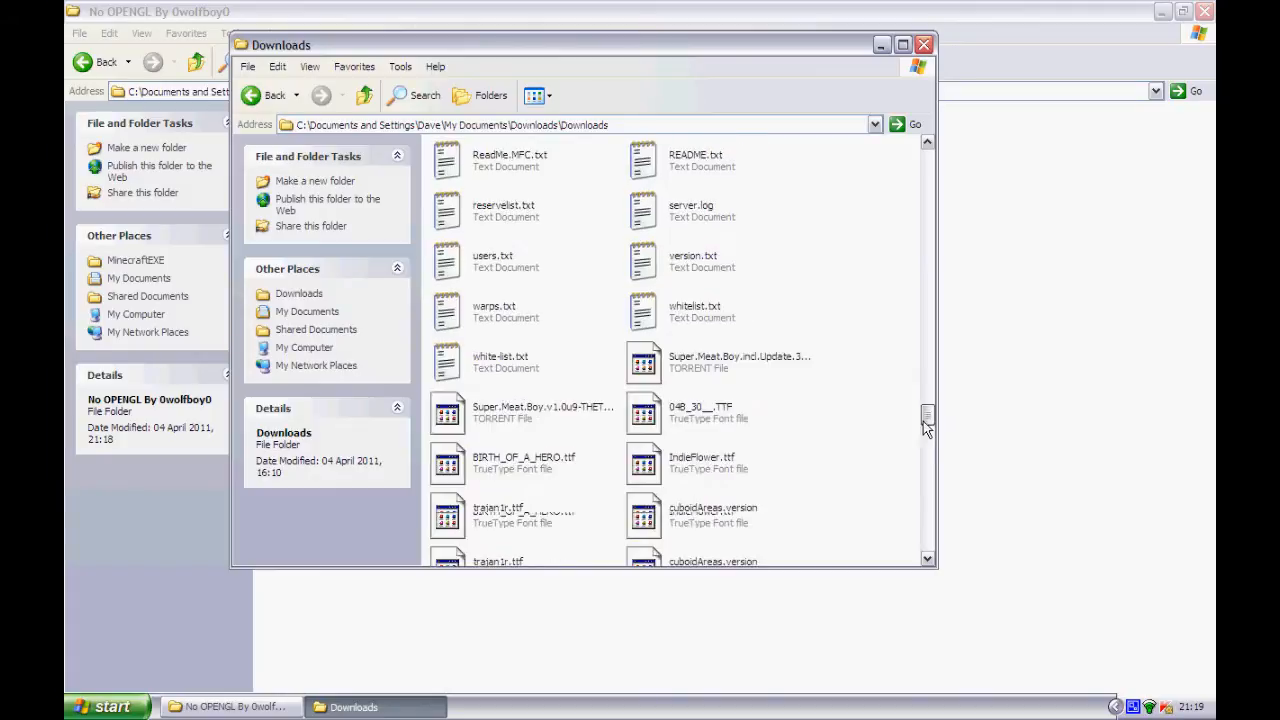
scroll("up", 3)
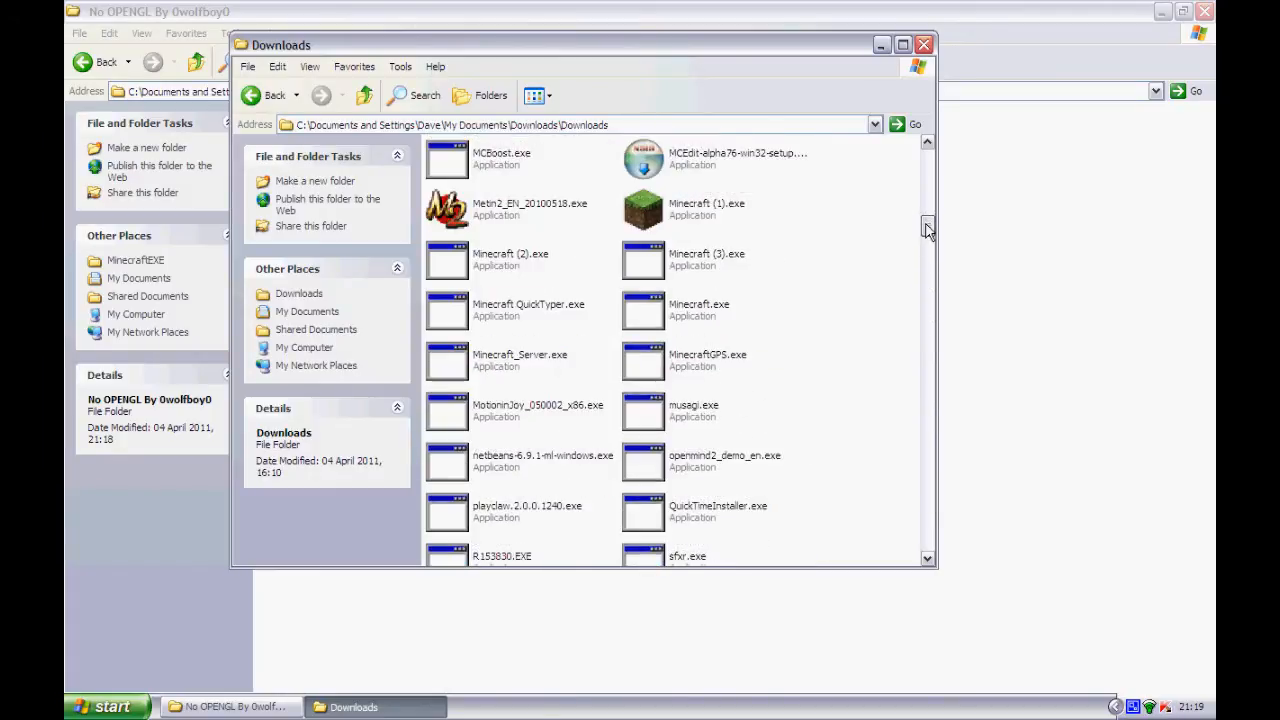
left_click(707, 208)
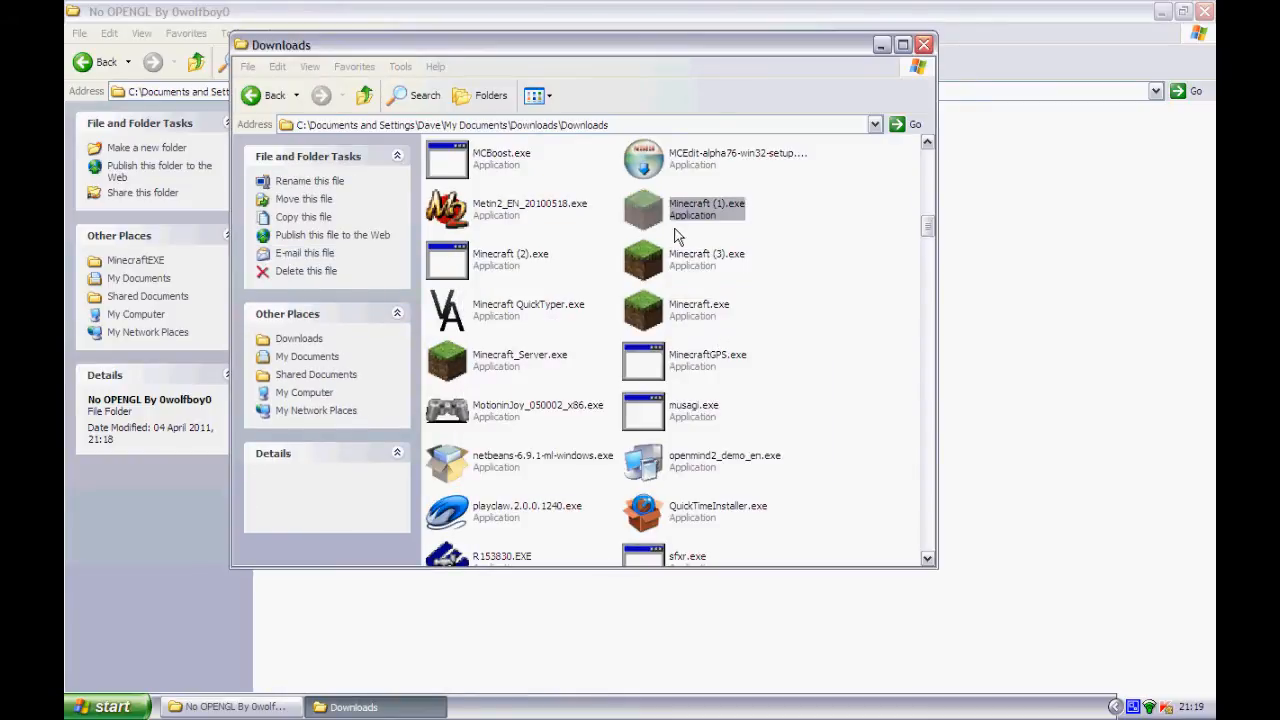
mouse_move(930, 70)
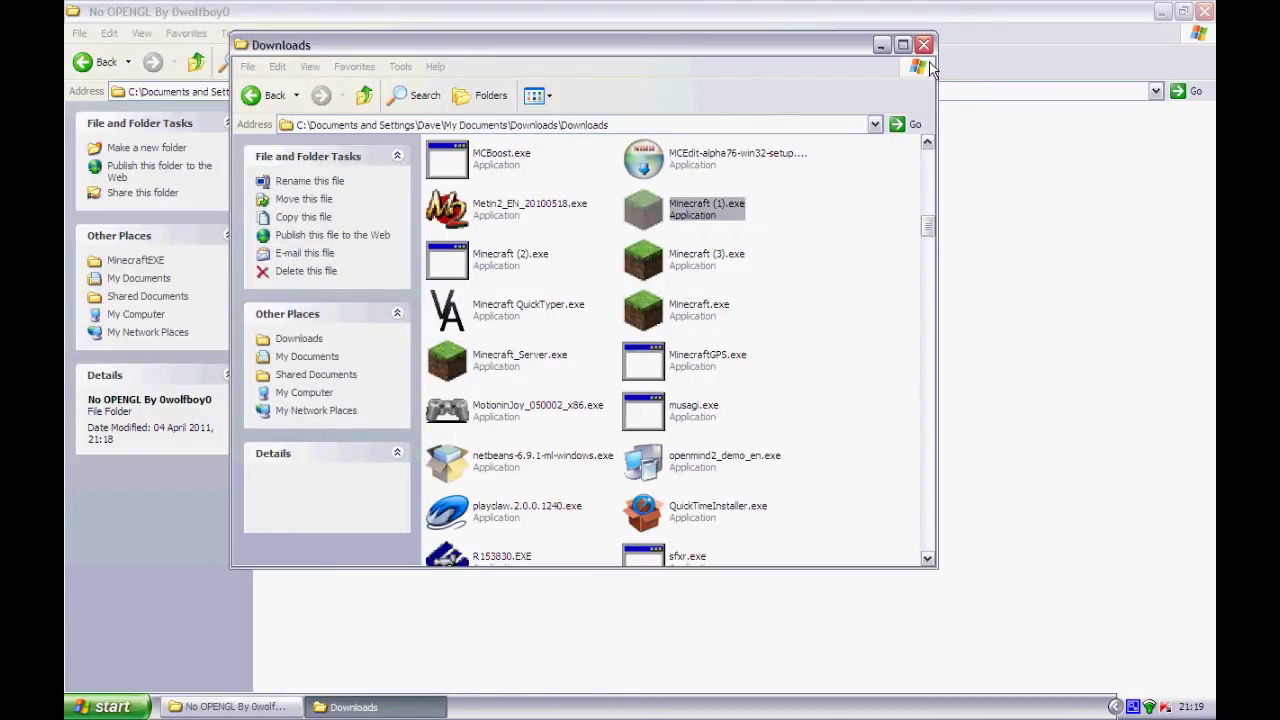
mouse_move(857, 57)
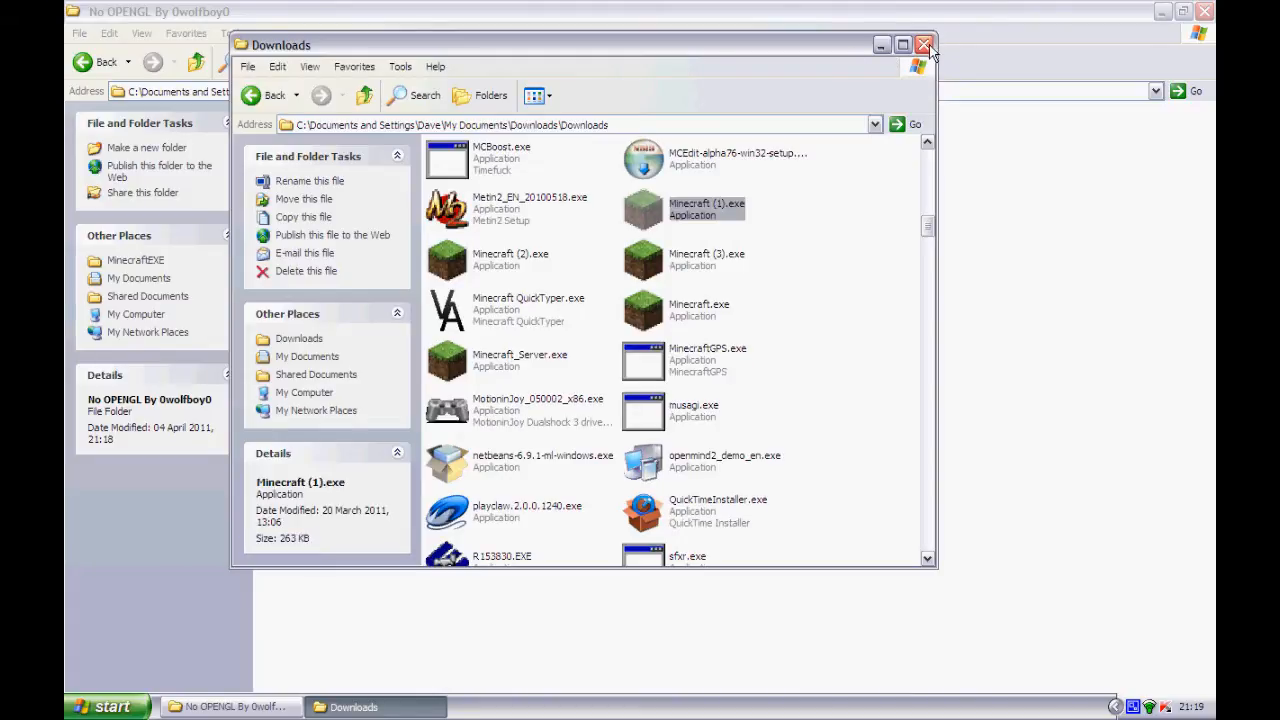
- Close the Downloads window and log in through the Minecraft Launcher to start the game
left_click(923, 45)
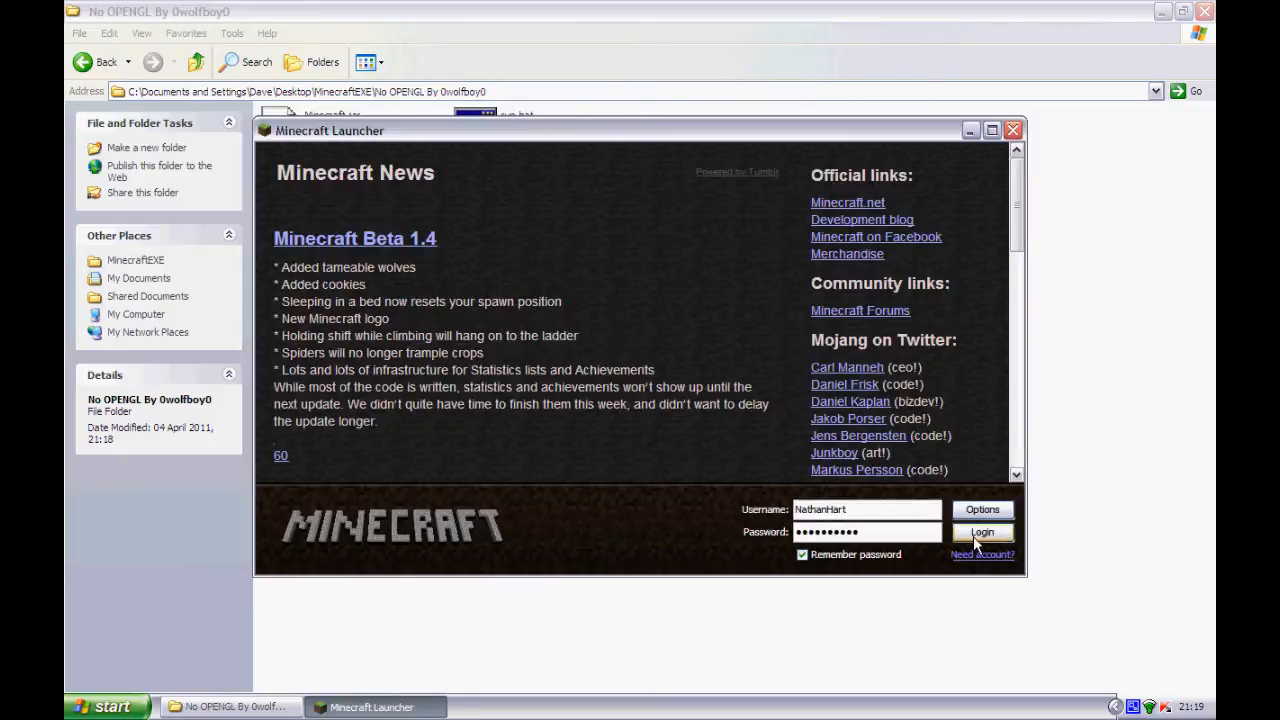
left_click(982, 532)
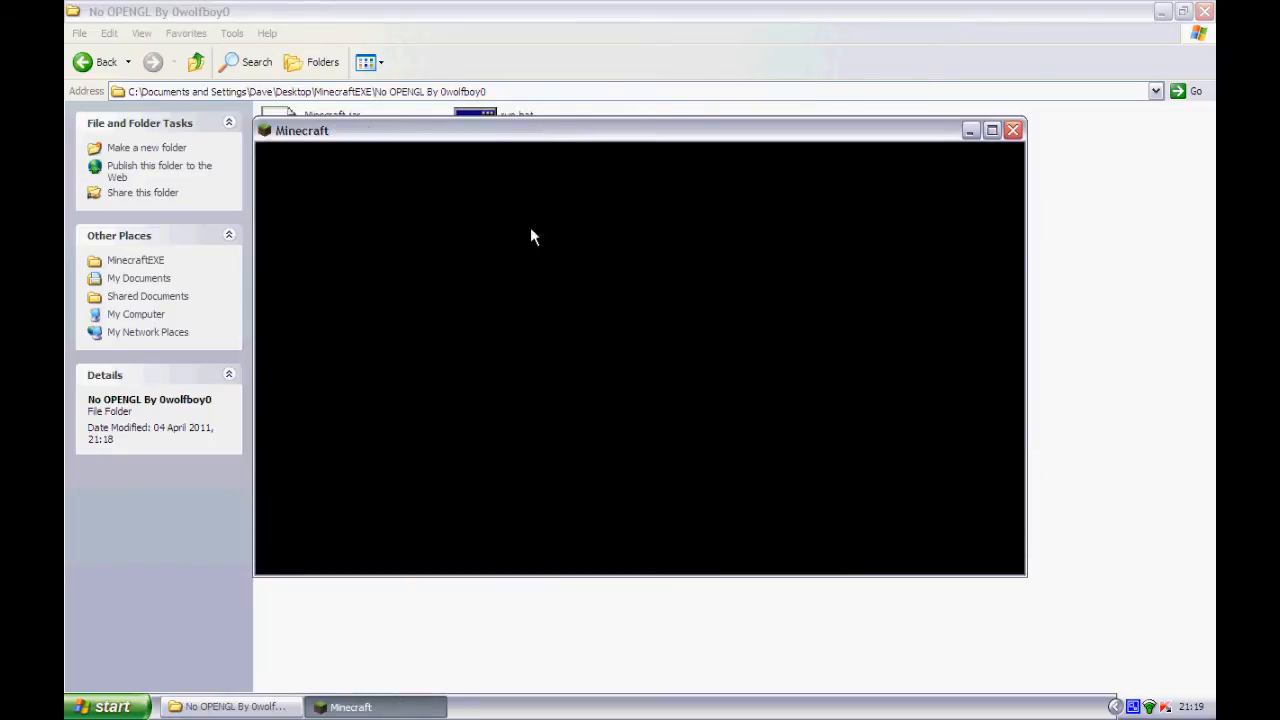
mouse_move(333, 115)
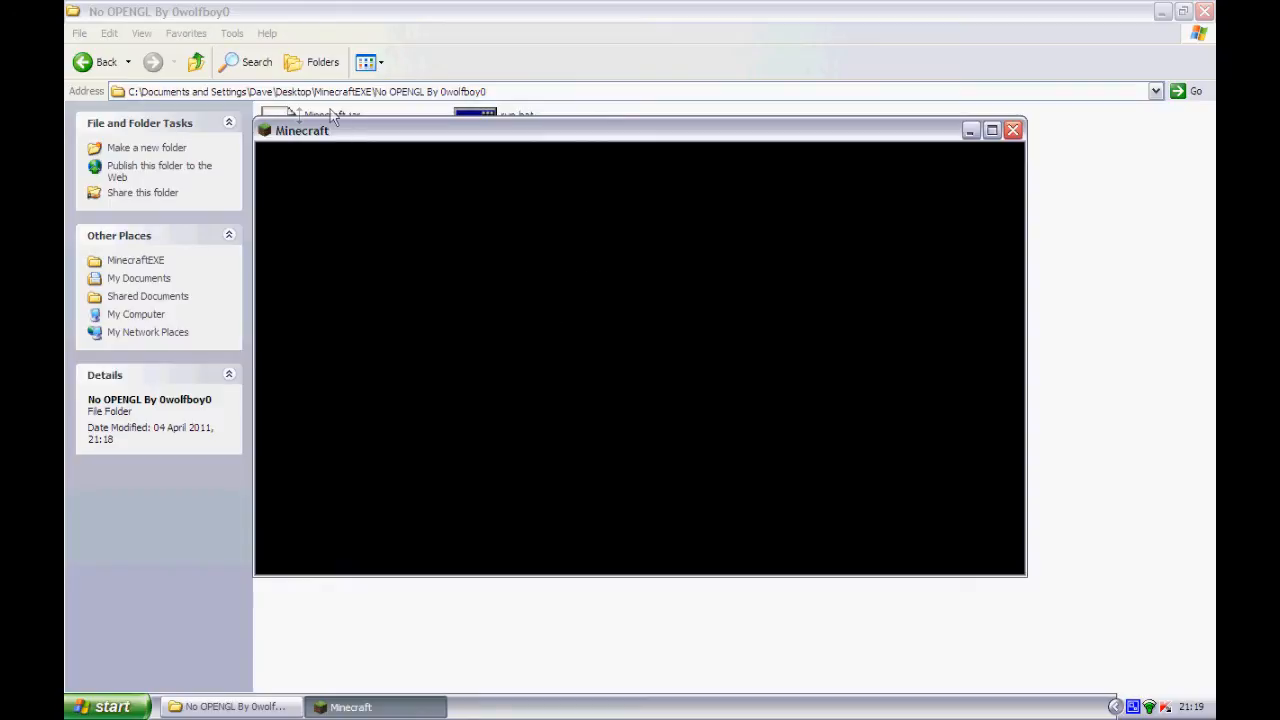
mouse_move(697, 388)
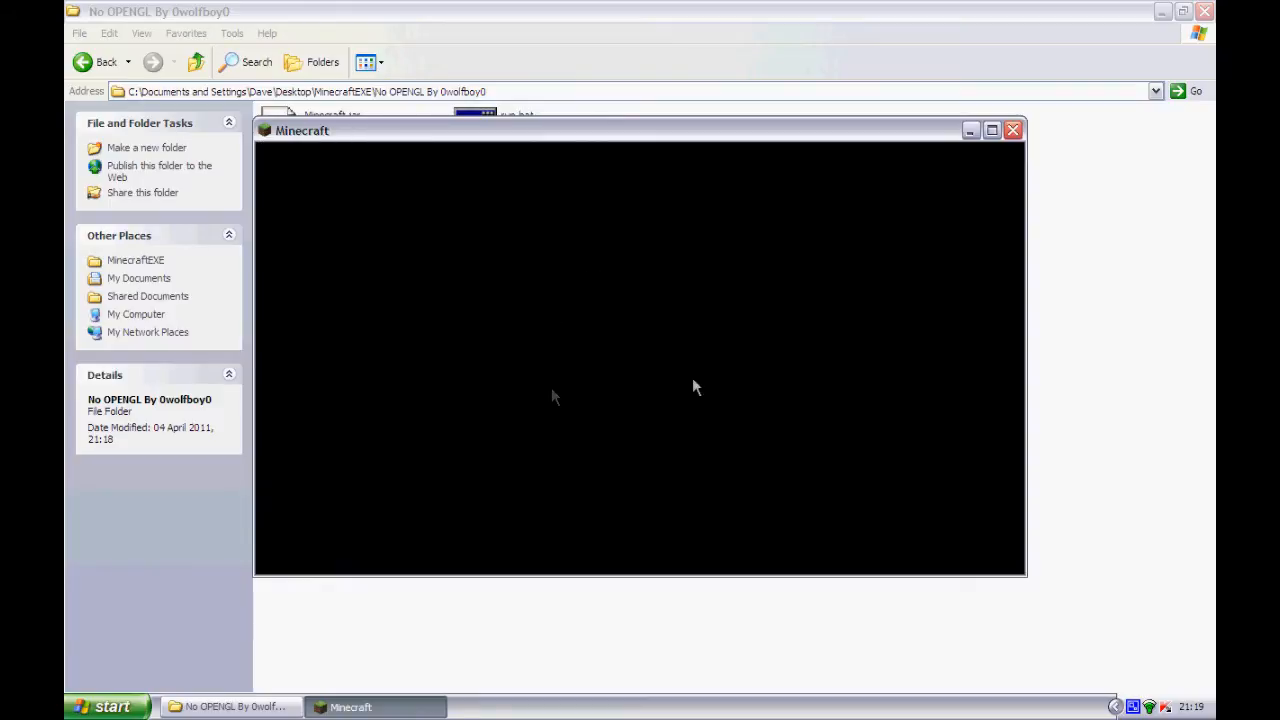
mouse_move(658, 596)
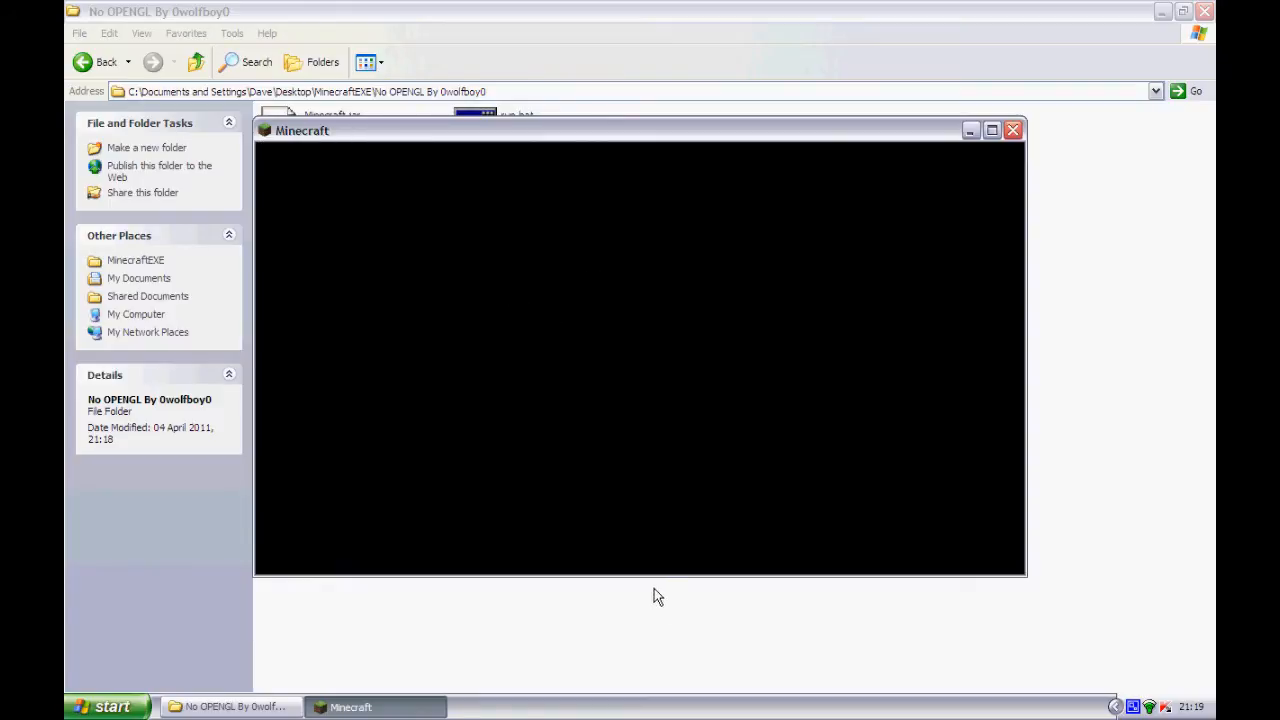
left_click(1012, 130)
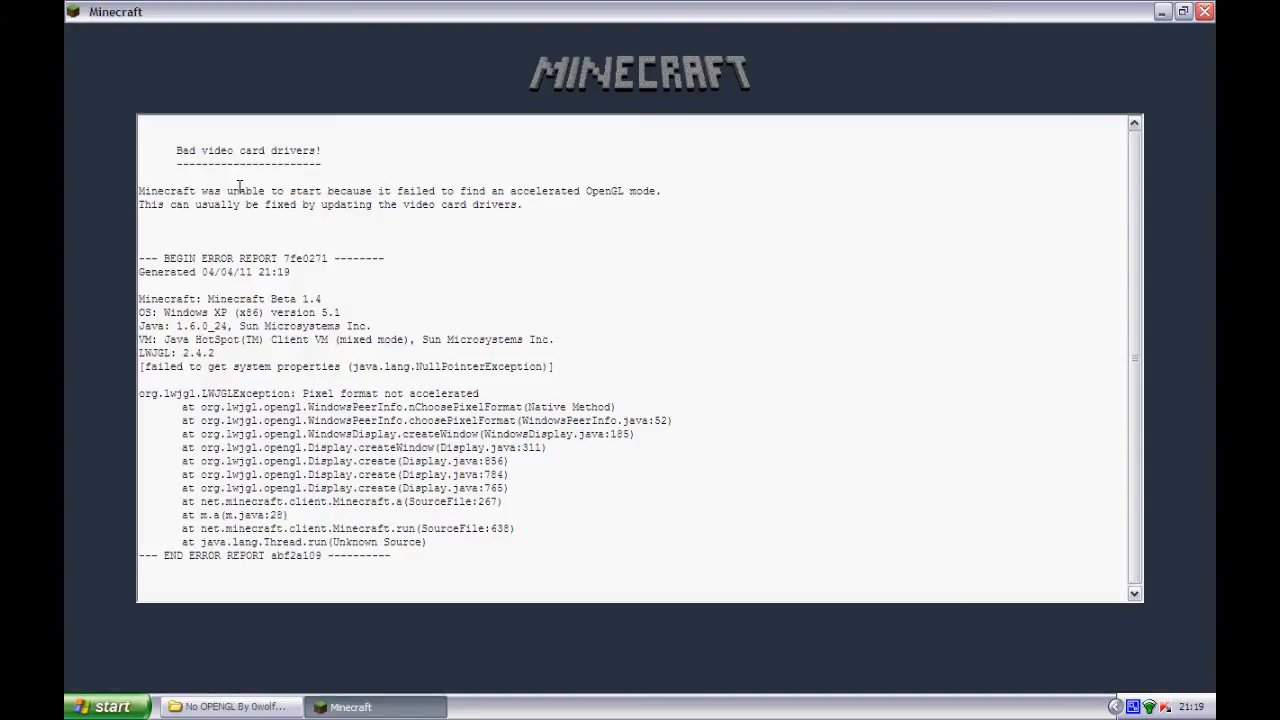
mouse_move(570, 188)
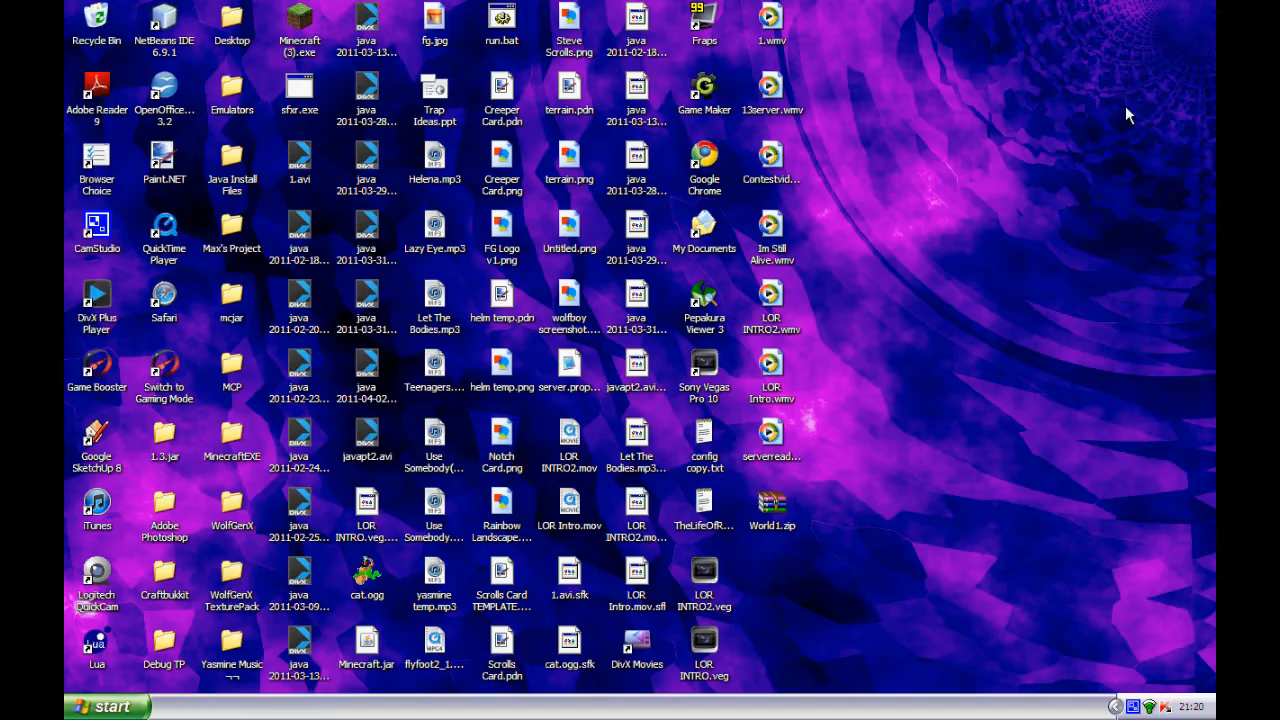
mouse_move(753, 393)
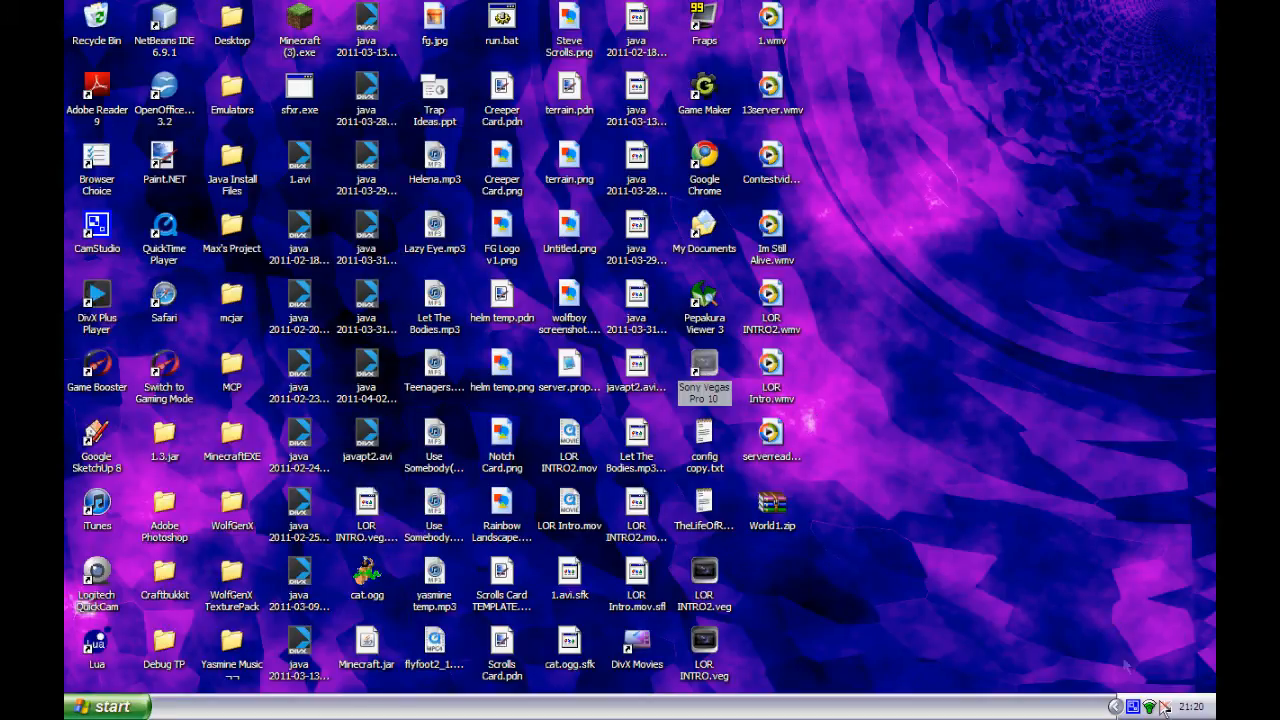
- Restore the No OPENGL By 0wolfboy0 Explorer window from the taskbar
right_click(1153, 706)
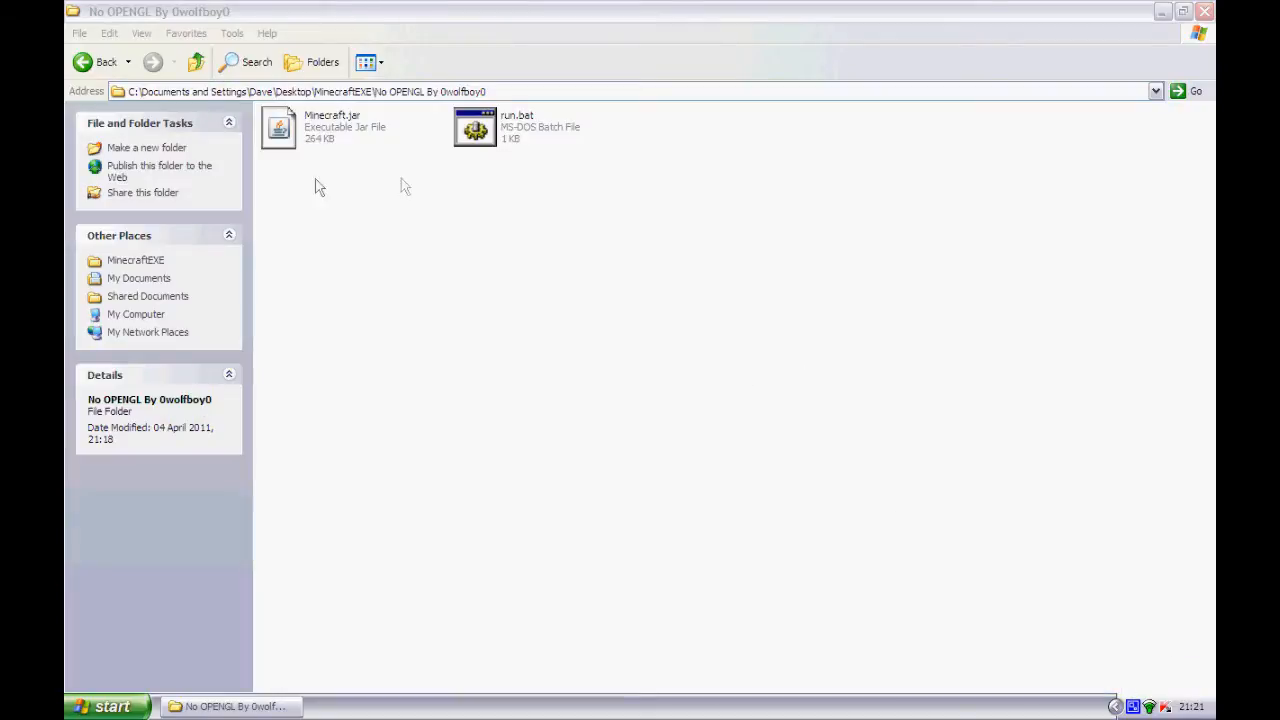
mouse_move(387, 149)
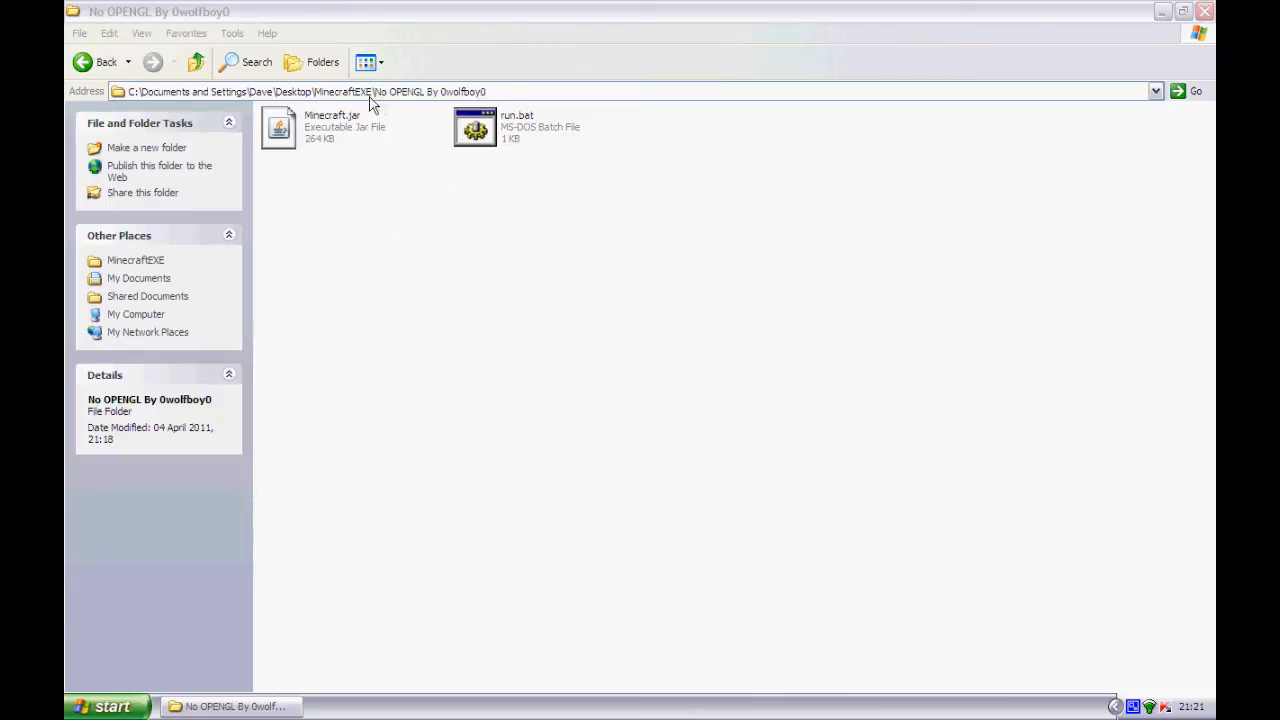
mouse_move(407, 114)
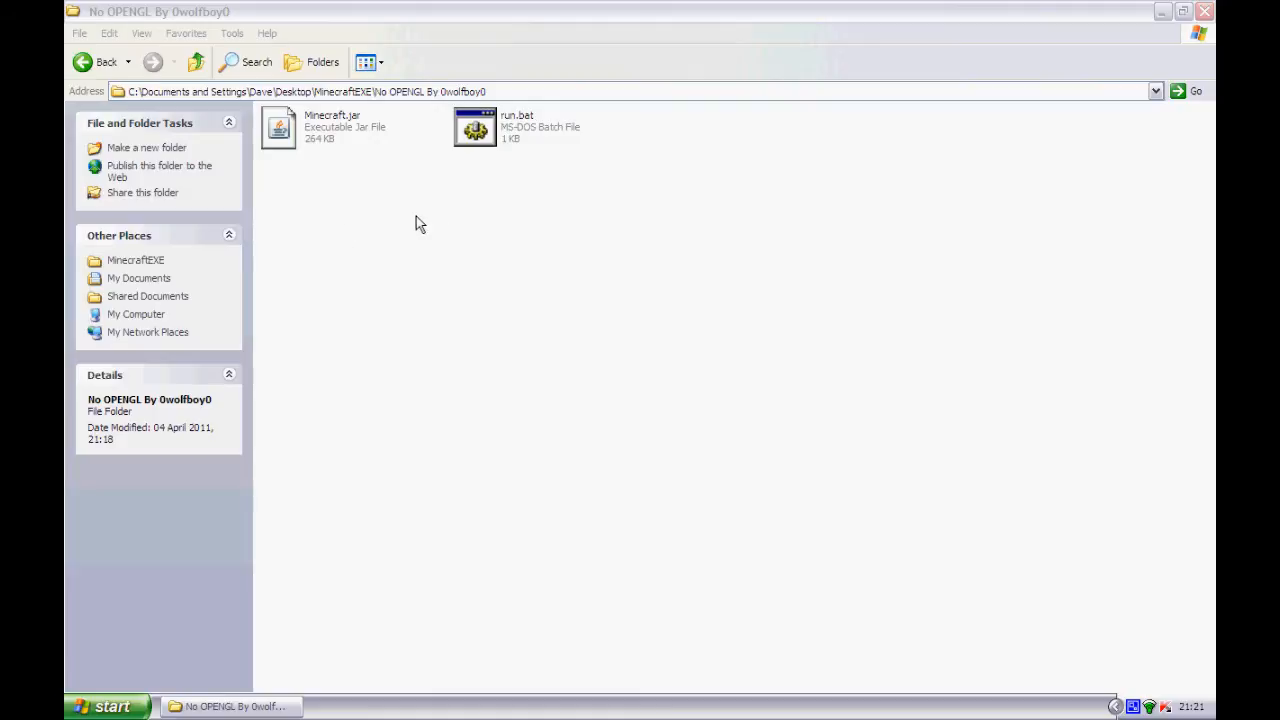
mouse_move(515, 227)
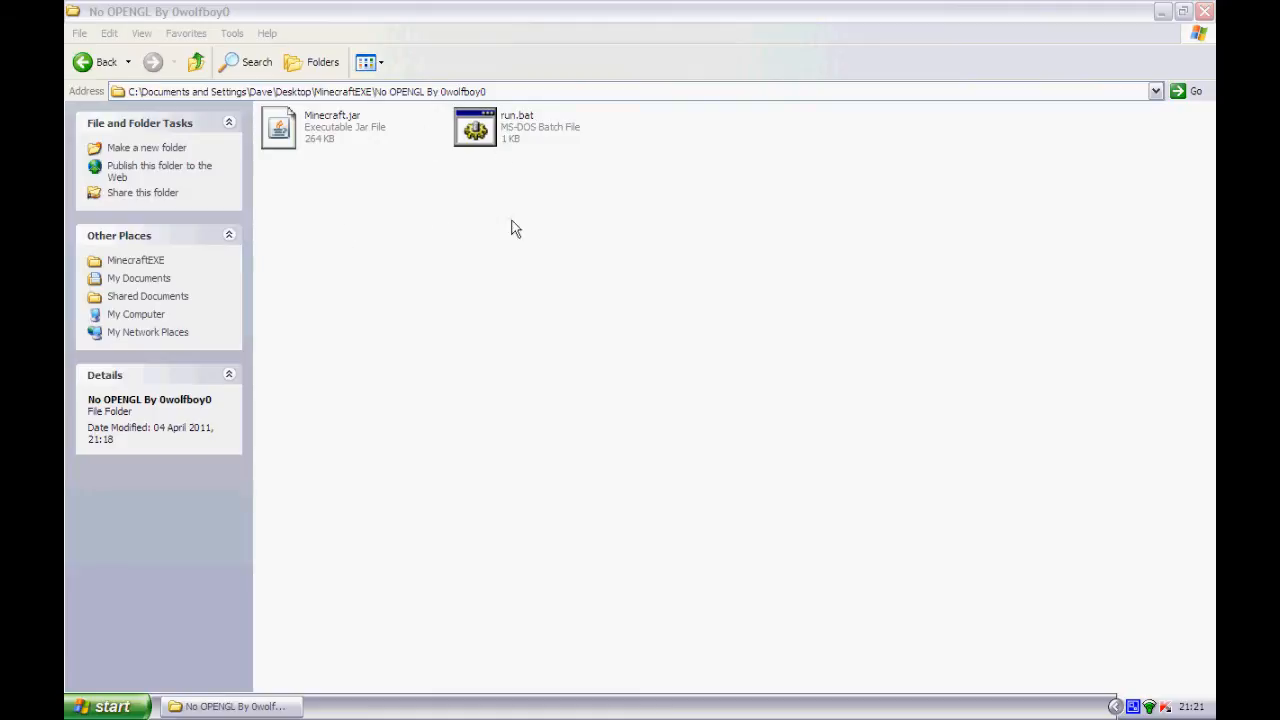
mouse_move(458, 132)
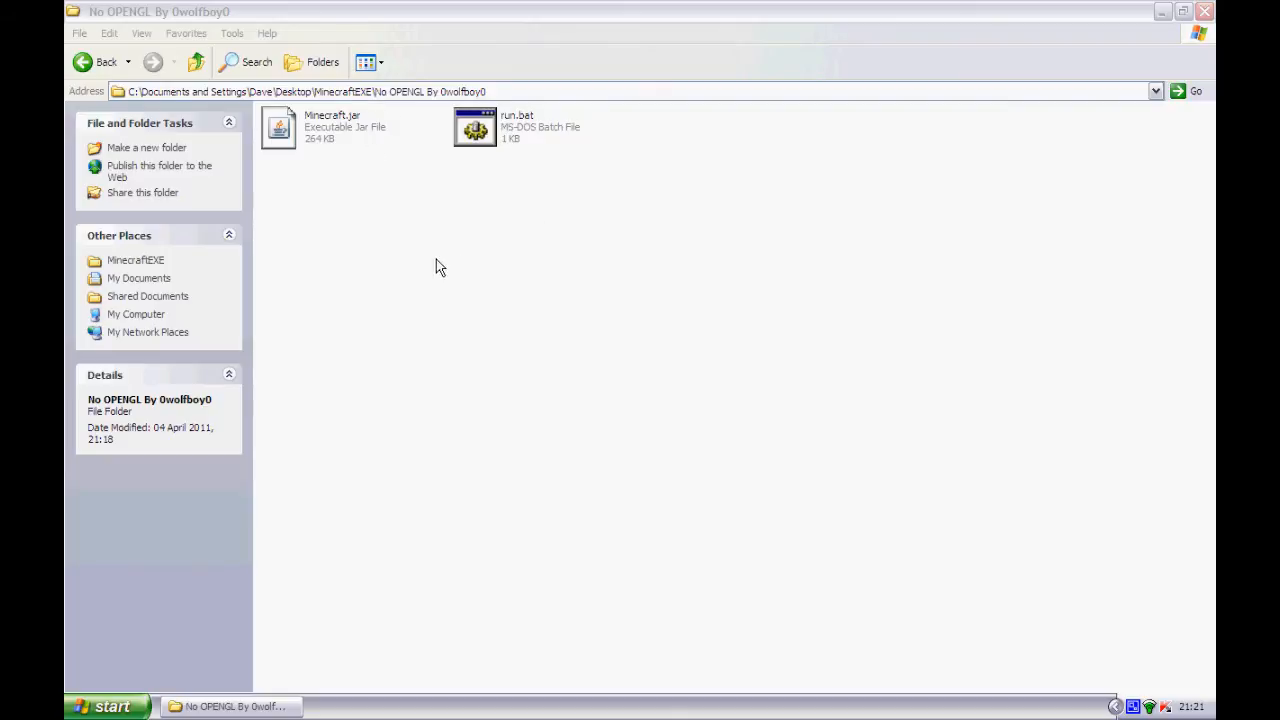
mouse_move(293, 195)
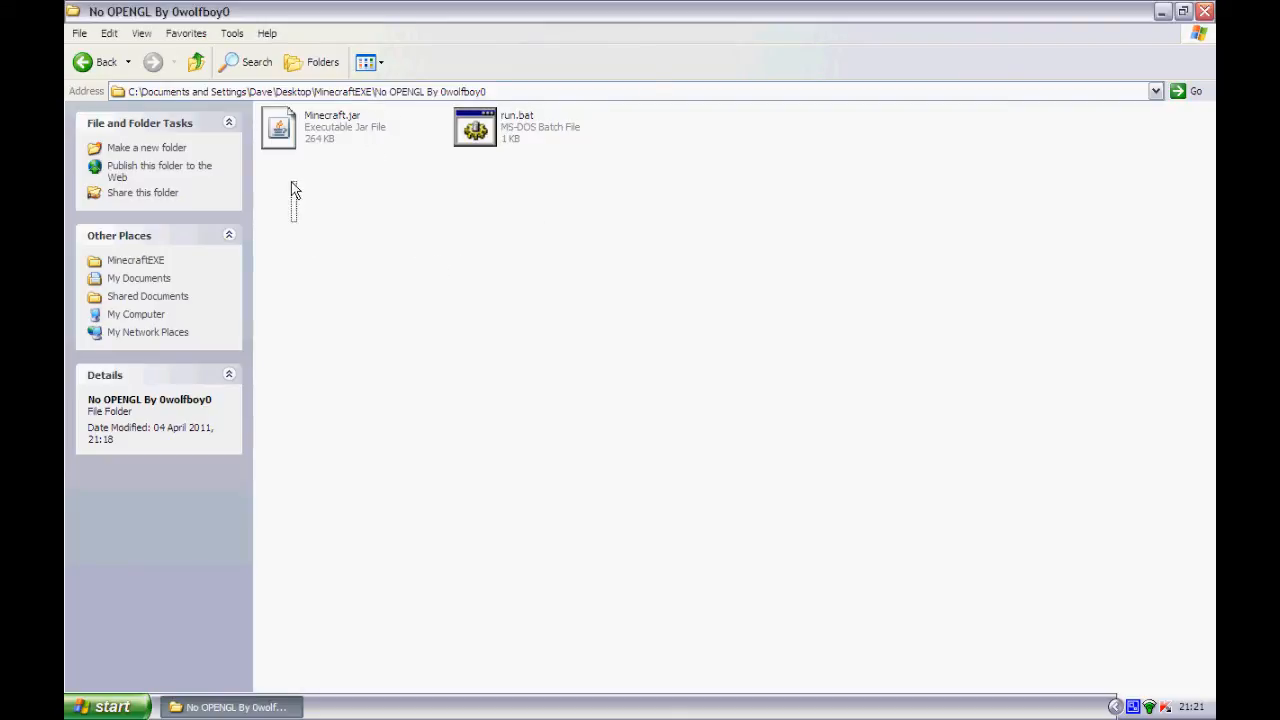
mouse_move(280, 130)
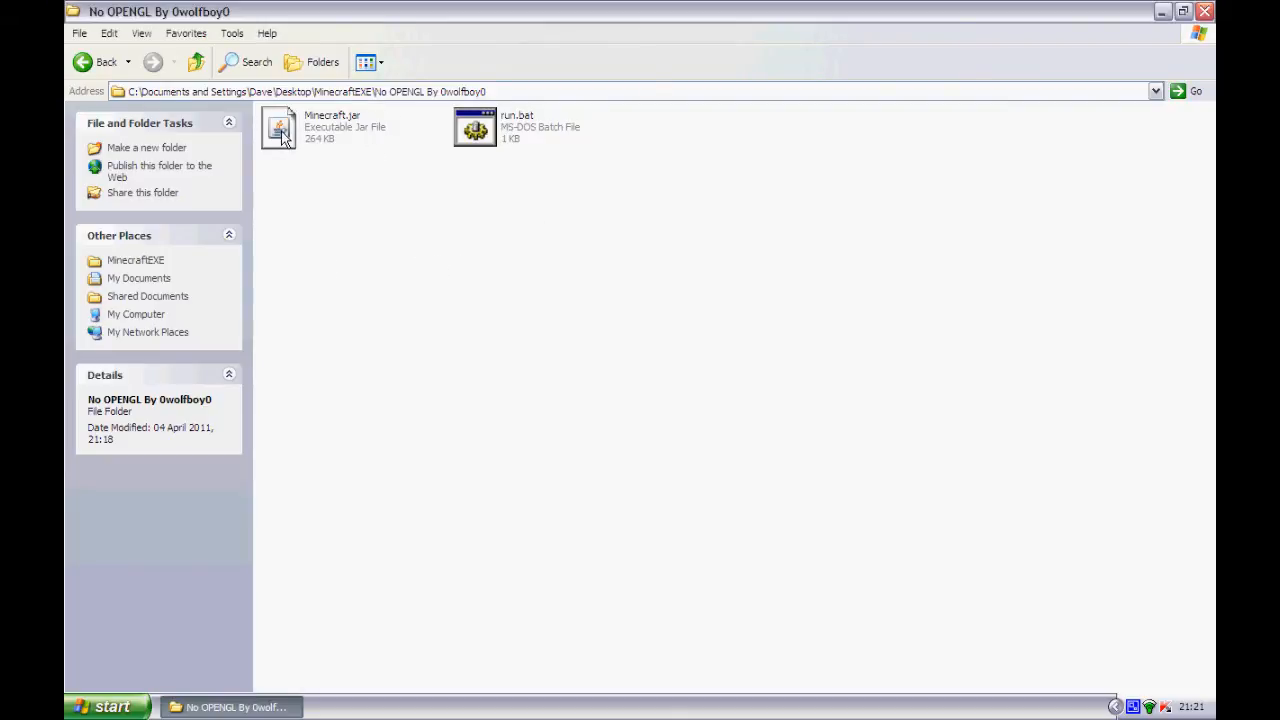
- Select Minecraft.jar to show its details: executable jar, 263 KB
left_click(278, 127)
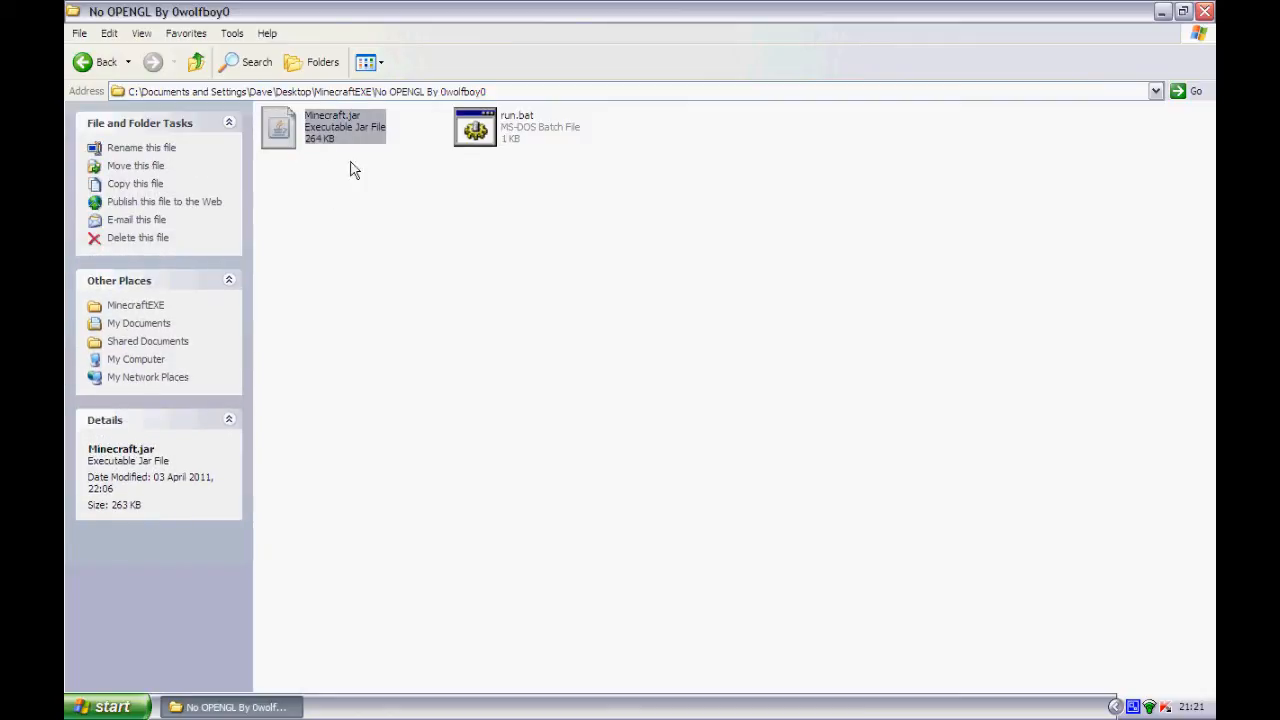
double_click(345, 127)
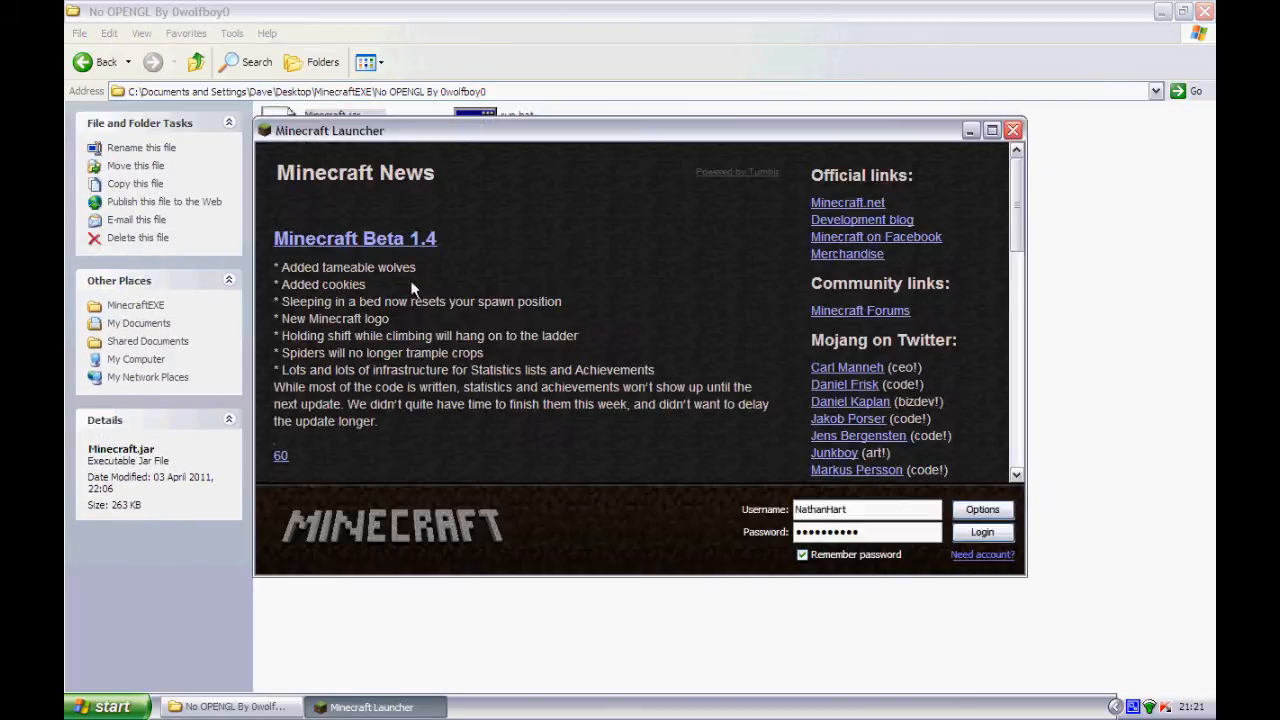
mouse_move(558, 142)
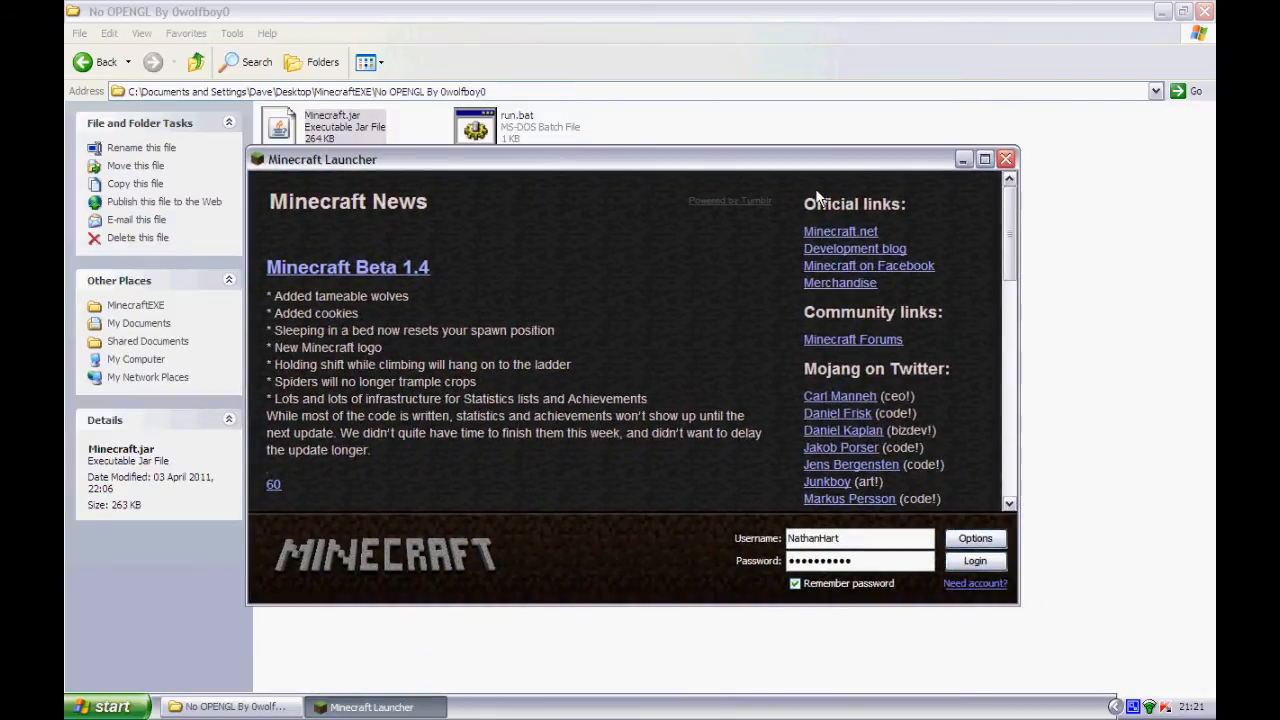
left_click(1006, 159)
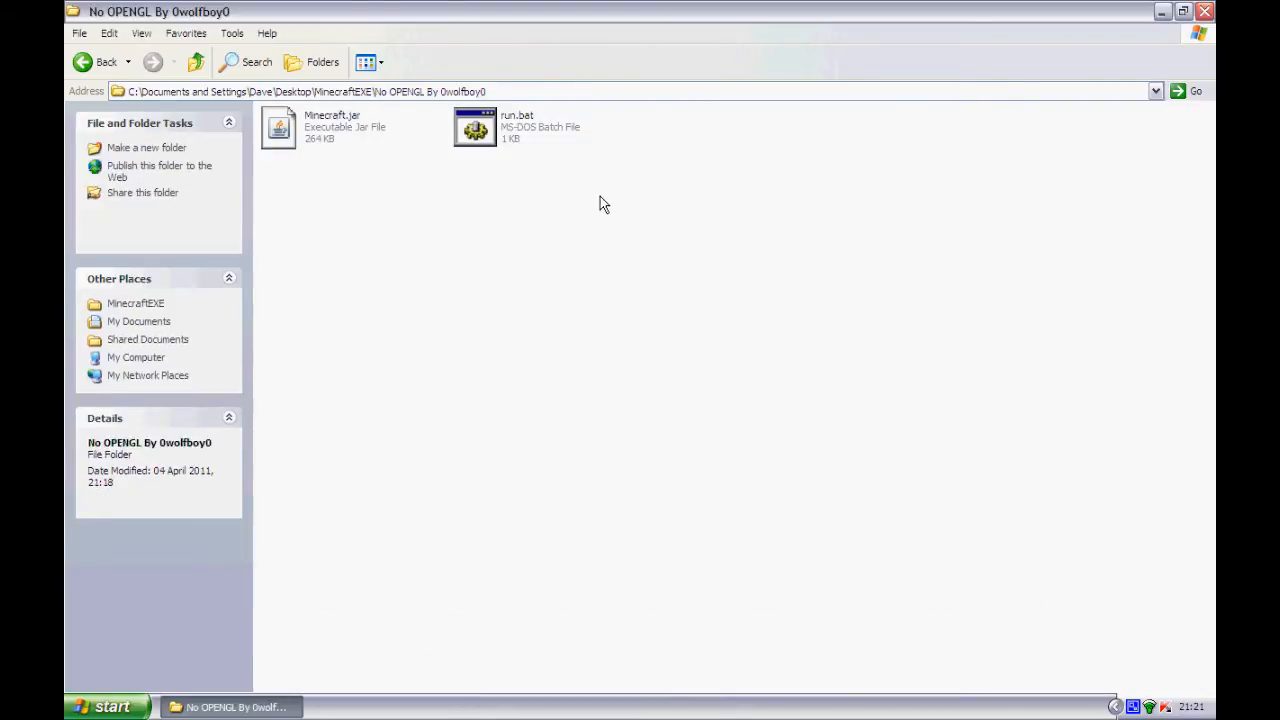
left_click(474, 127)
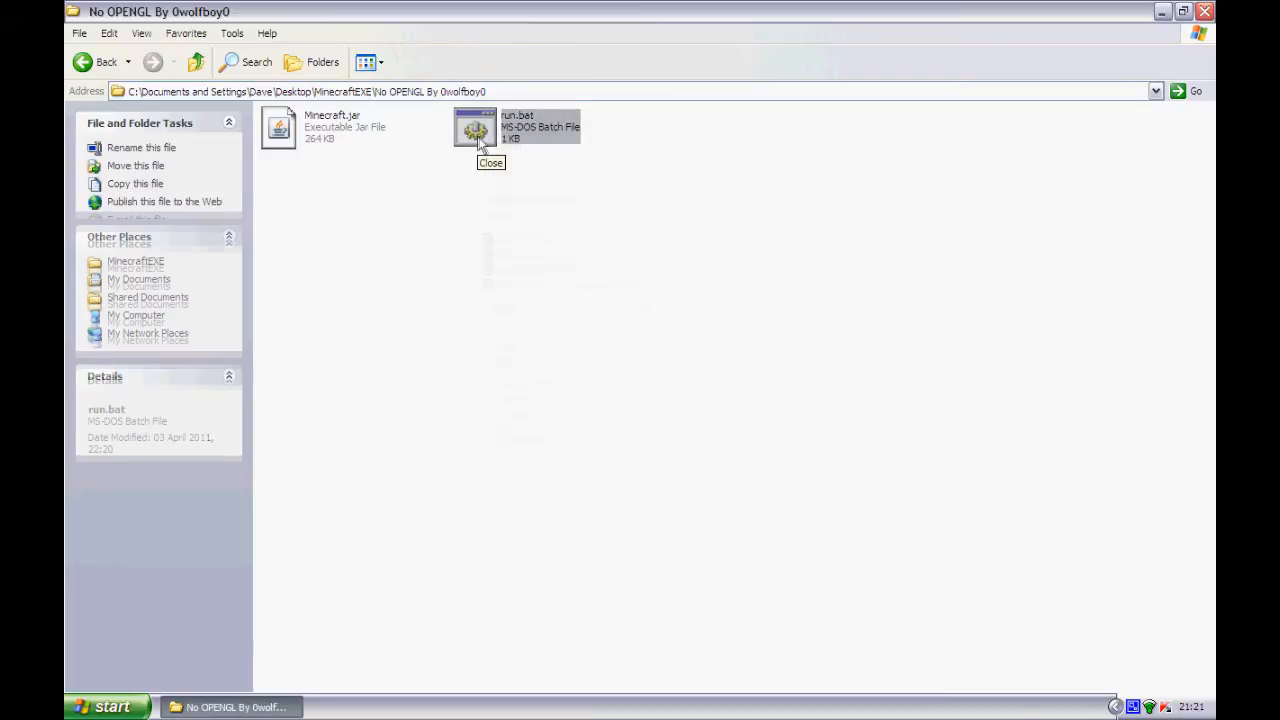
- View run.bat's launch command in Notepad, close it, and show run.bat's context menu
double_click(475, 128)
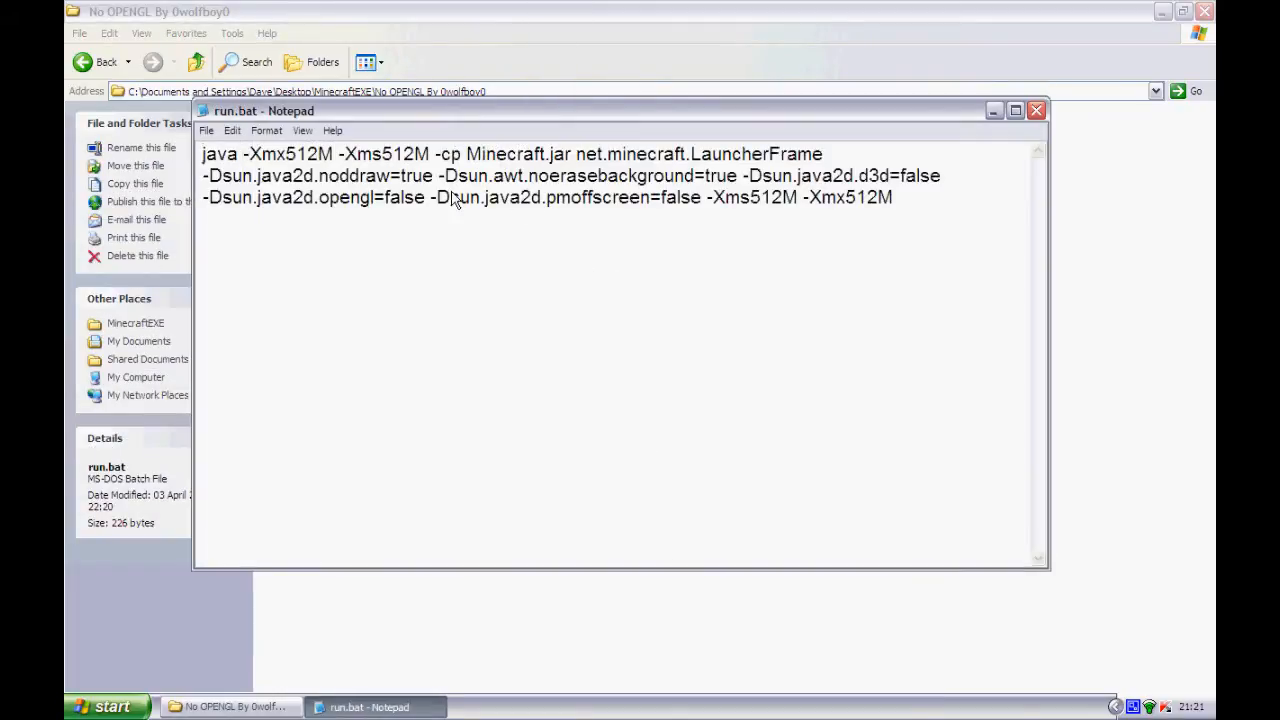
left_click(1037, 110)
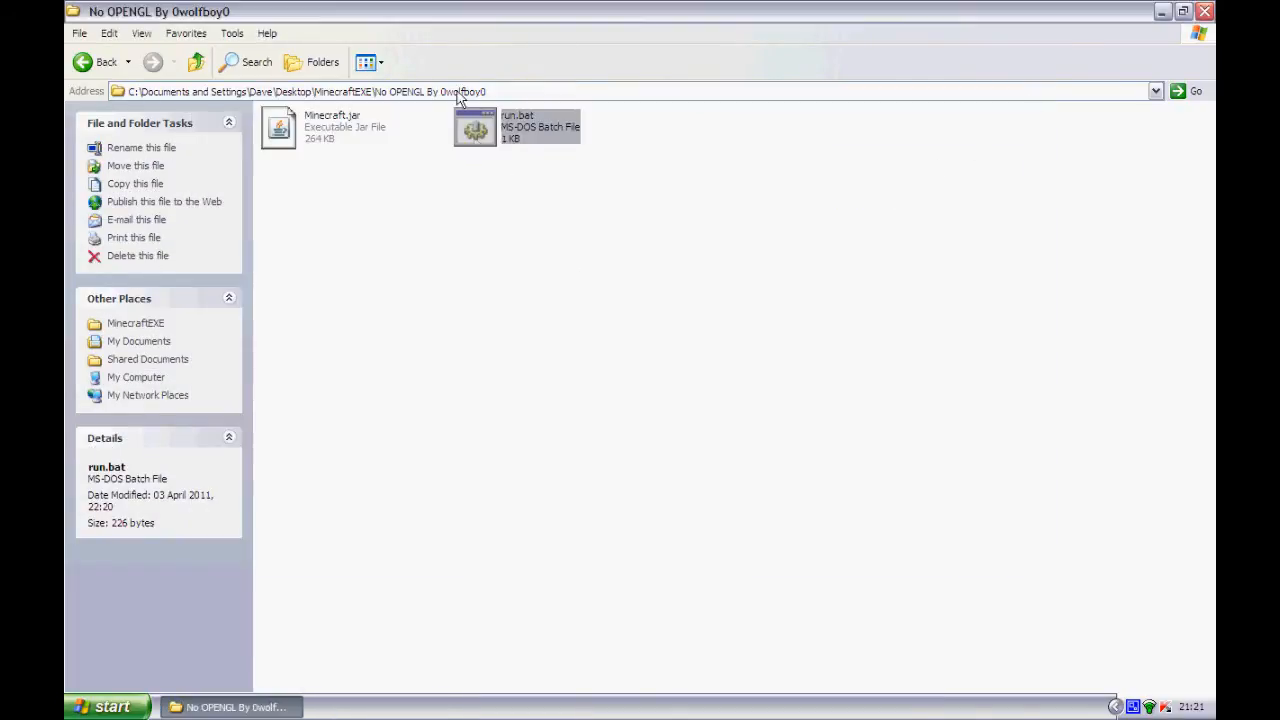
mouse_move(485, 133)
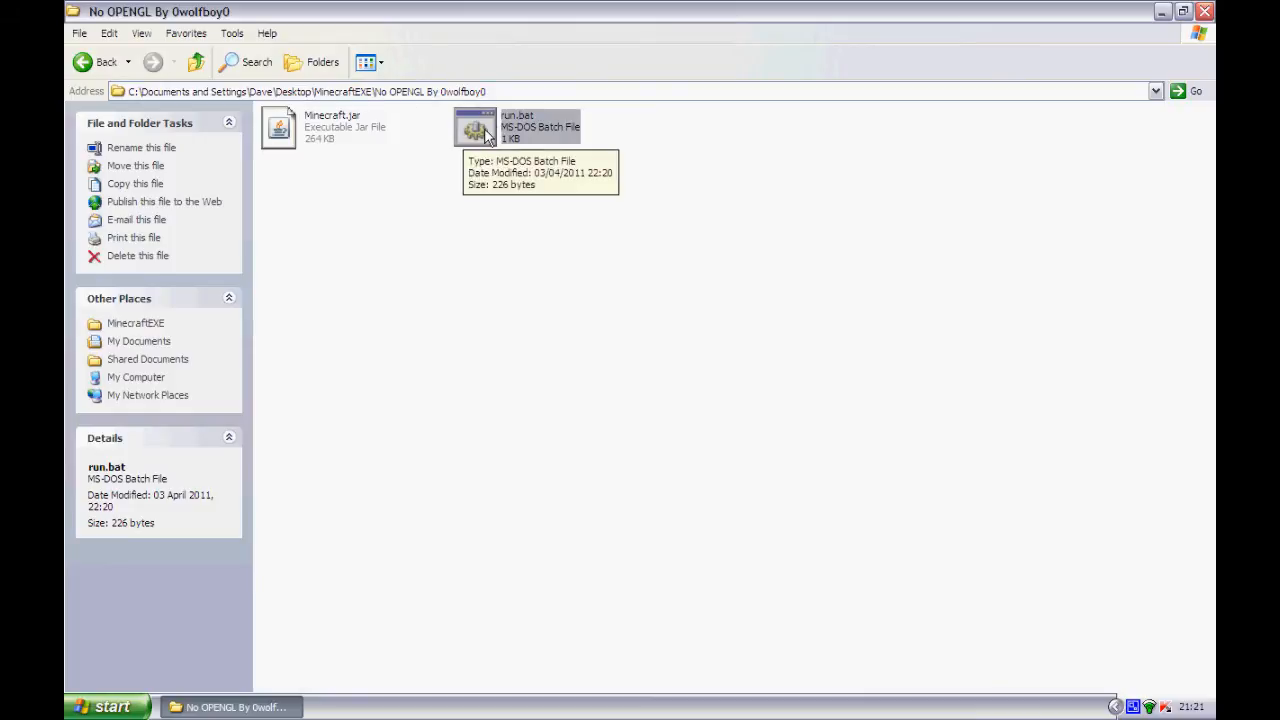
mouse_move(482, 130)
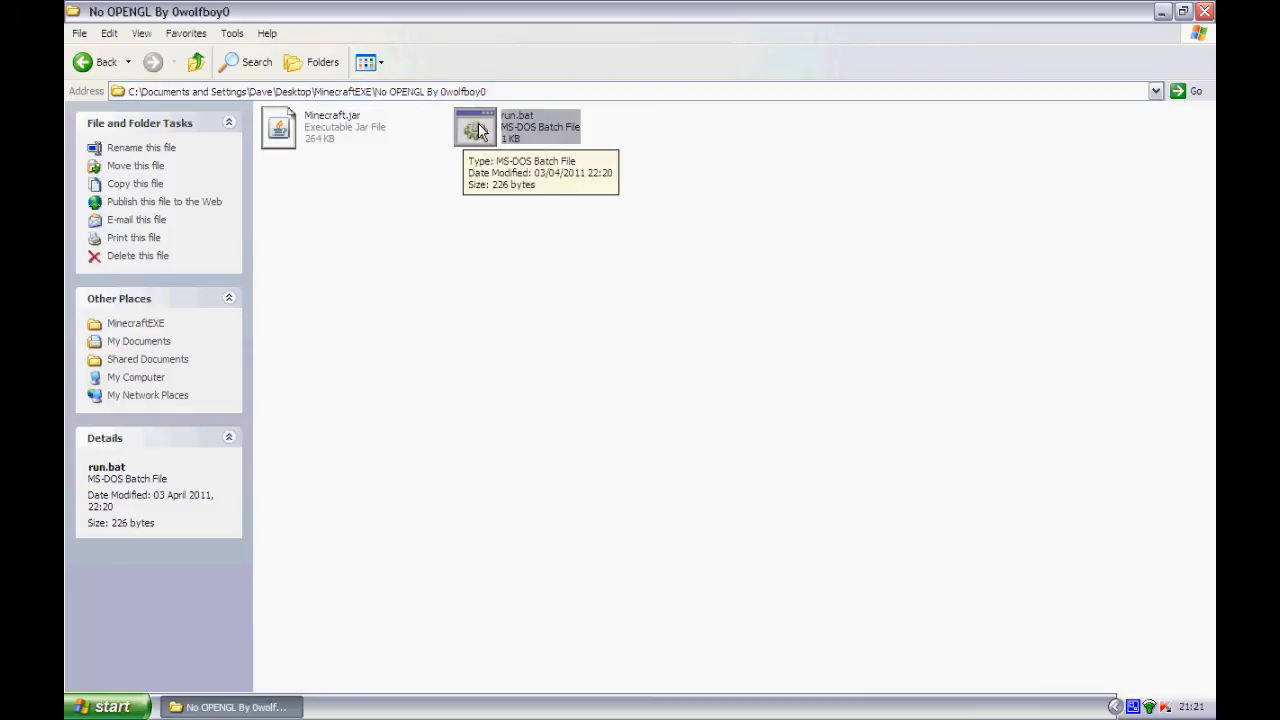
right_click(475, 128)
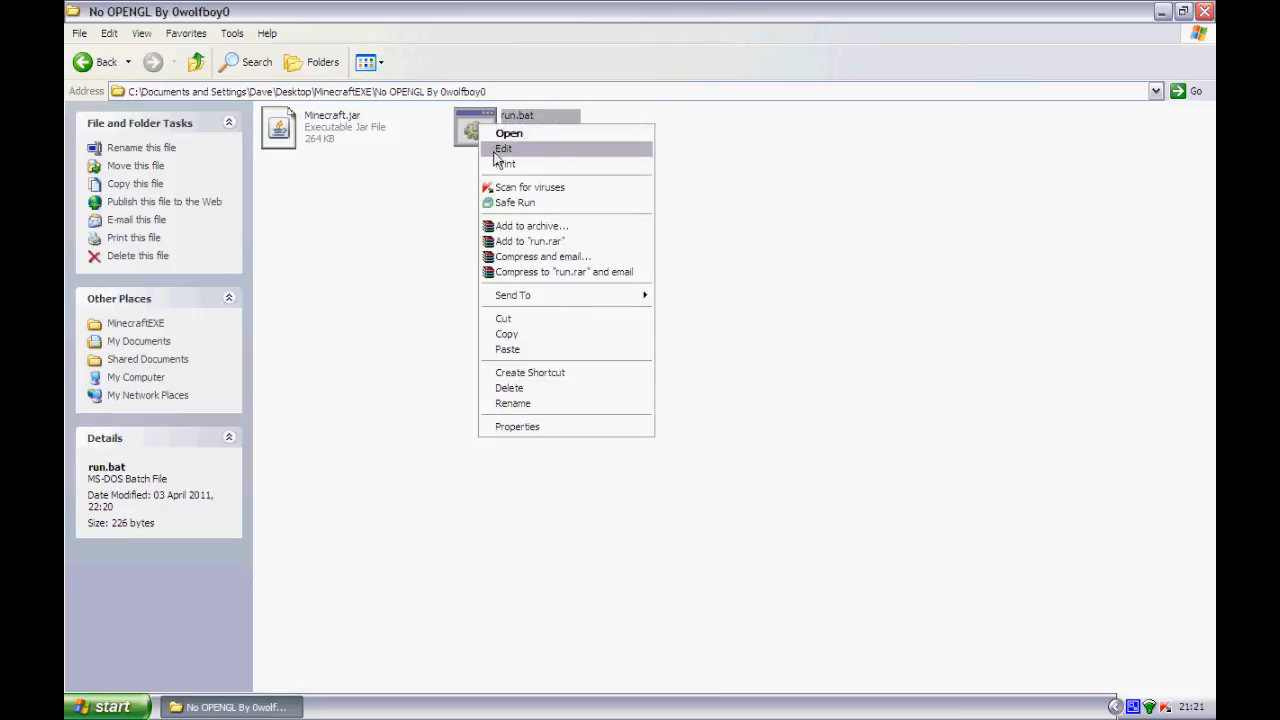
mouse_move(490, 155)
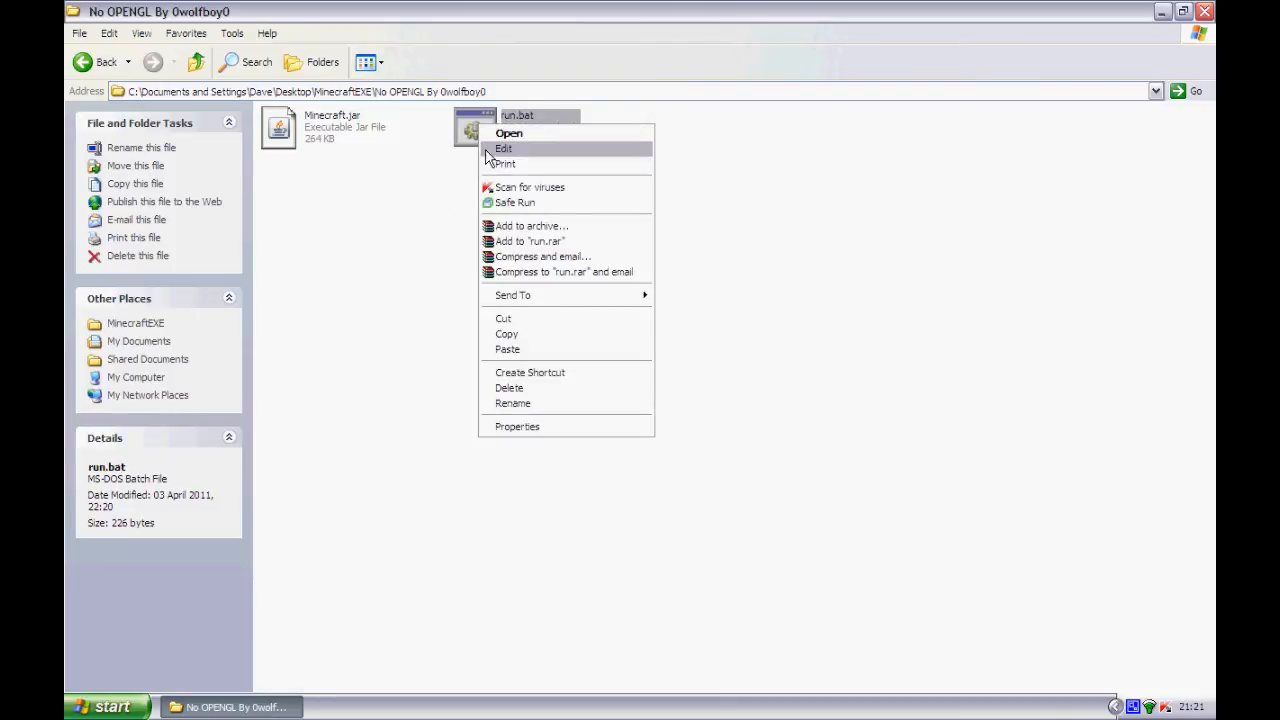
- Edit run.bat in Notepad, setting -Xmx to 512M with opengl=false kept, then save and close
left_click(503, 148)
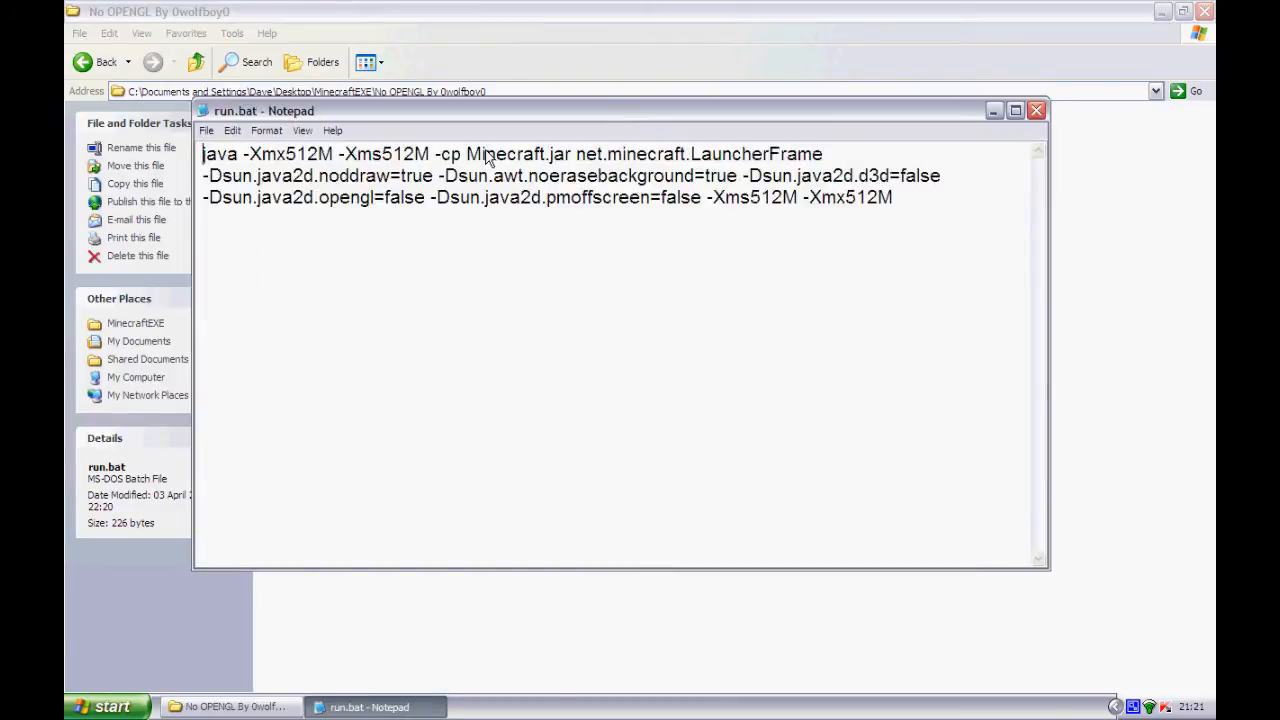
mouse_move(400, 191)
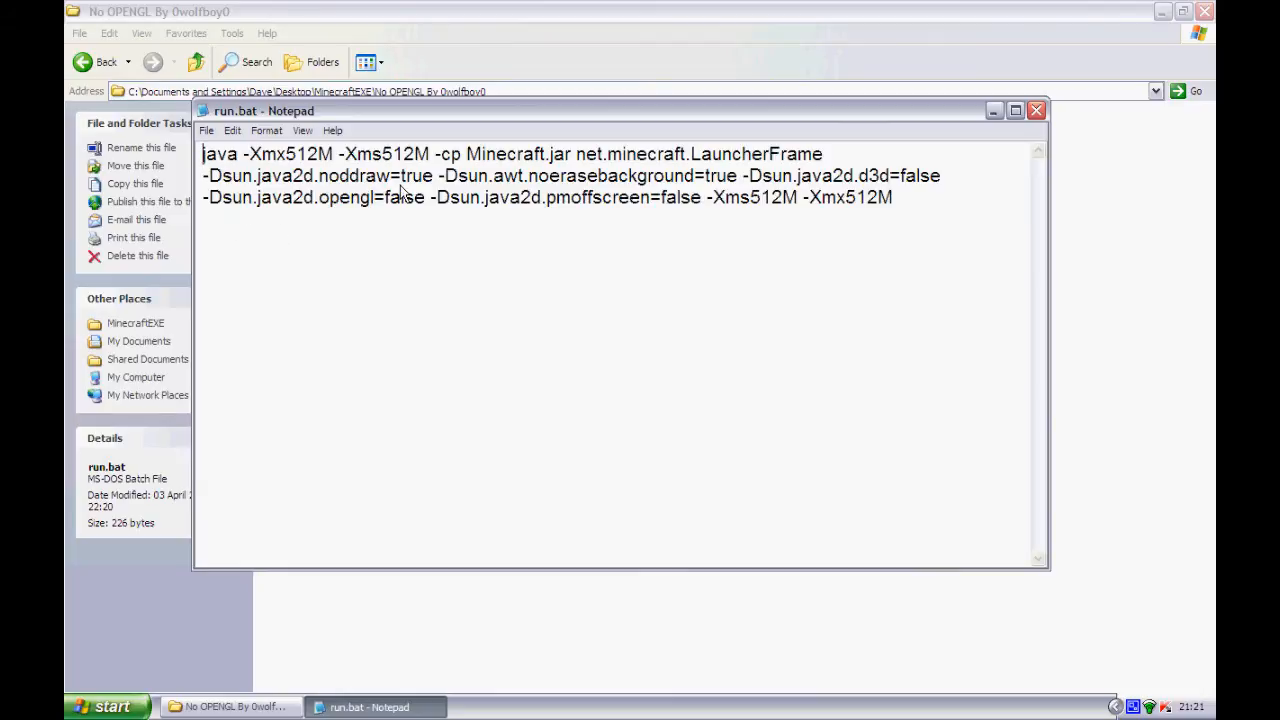
mouse_move(328, 226)
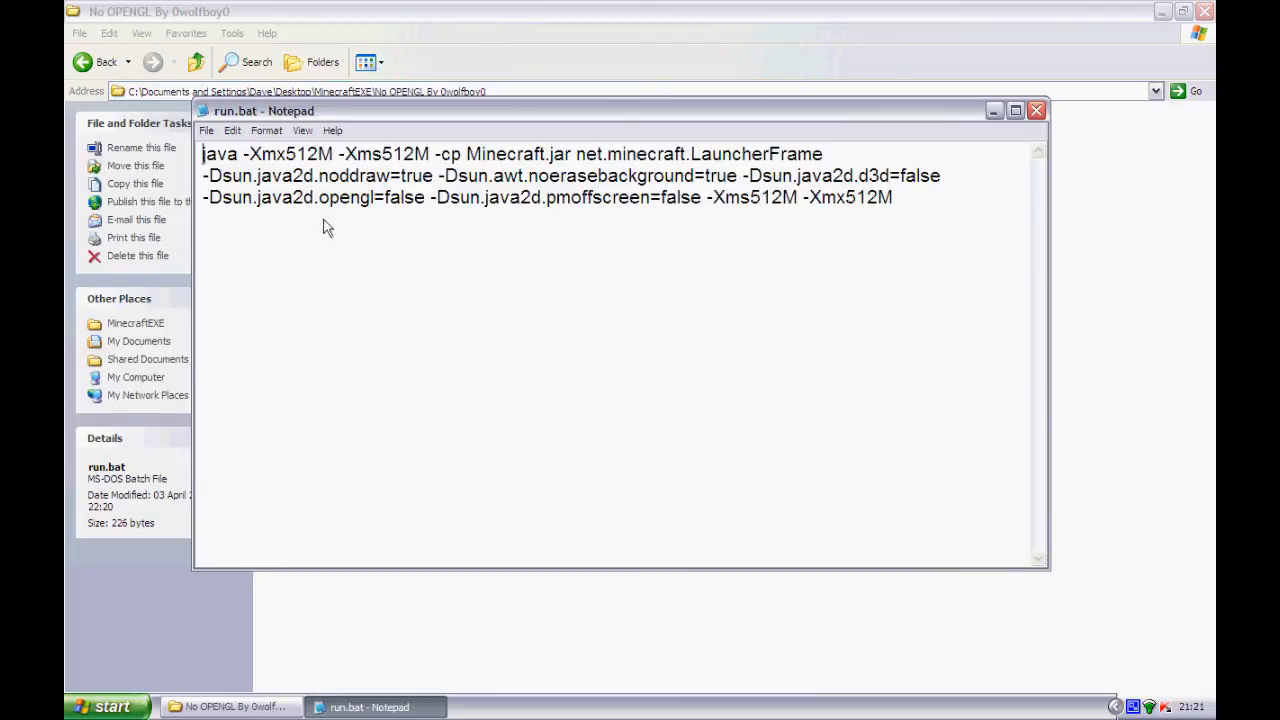
double_click(367, 197)
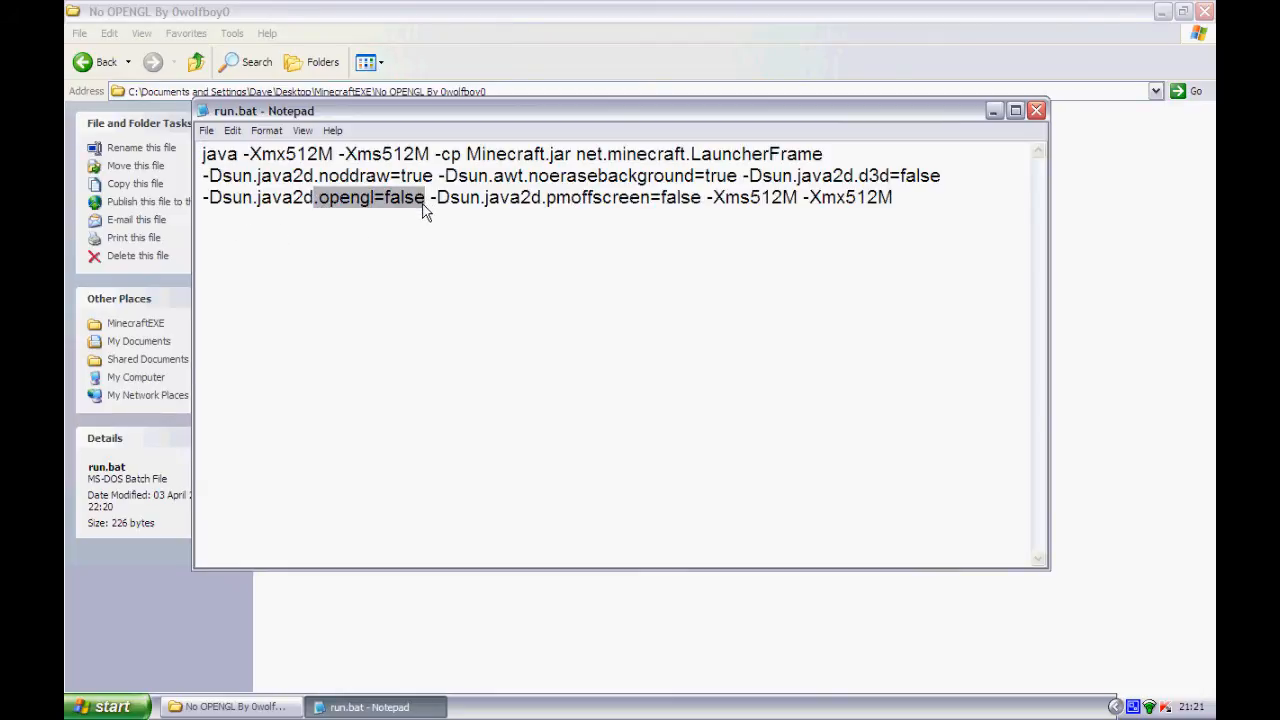
mouse_move(735, 200)
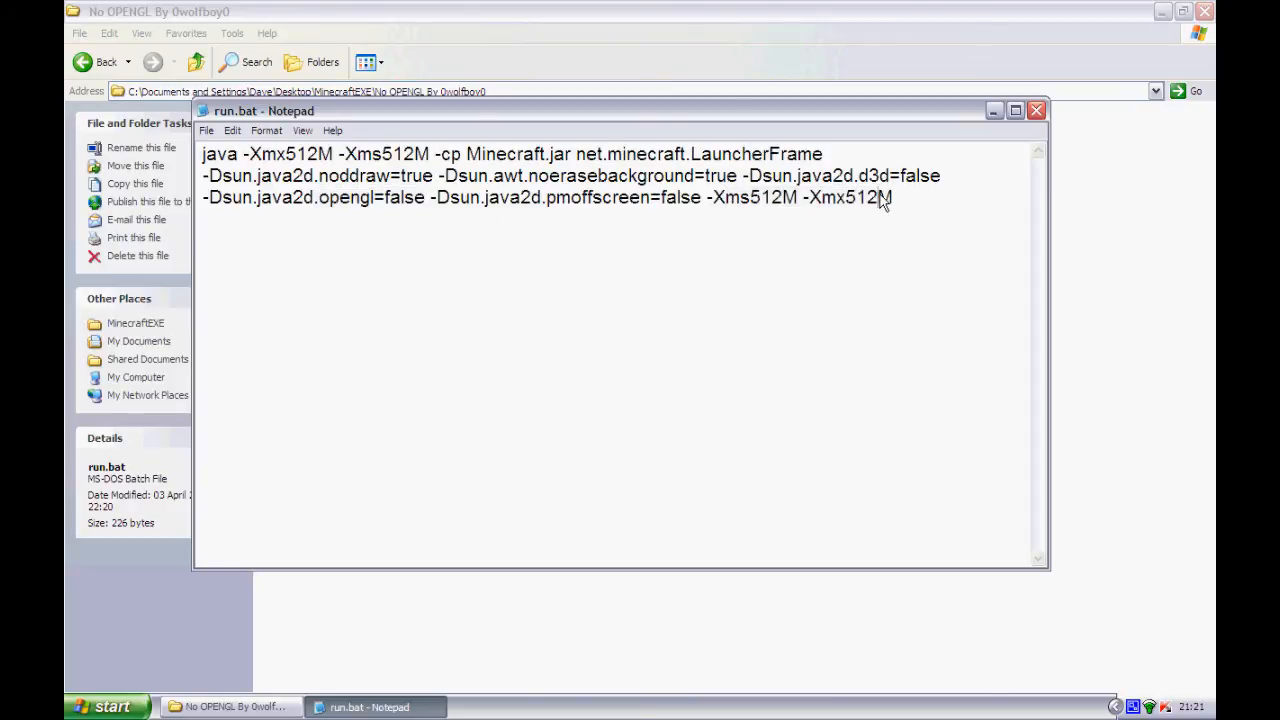
key("Backspace")
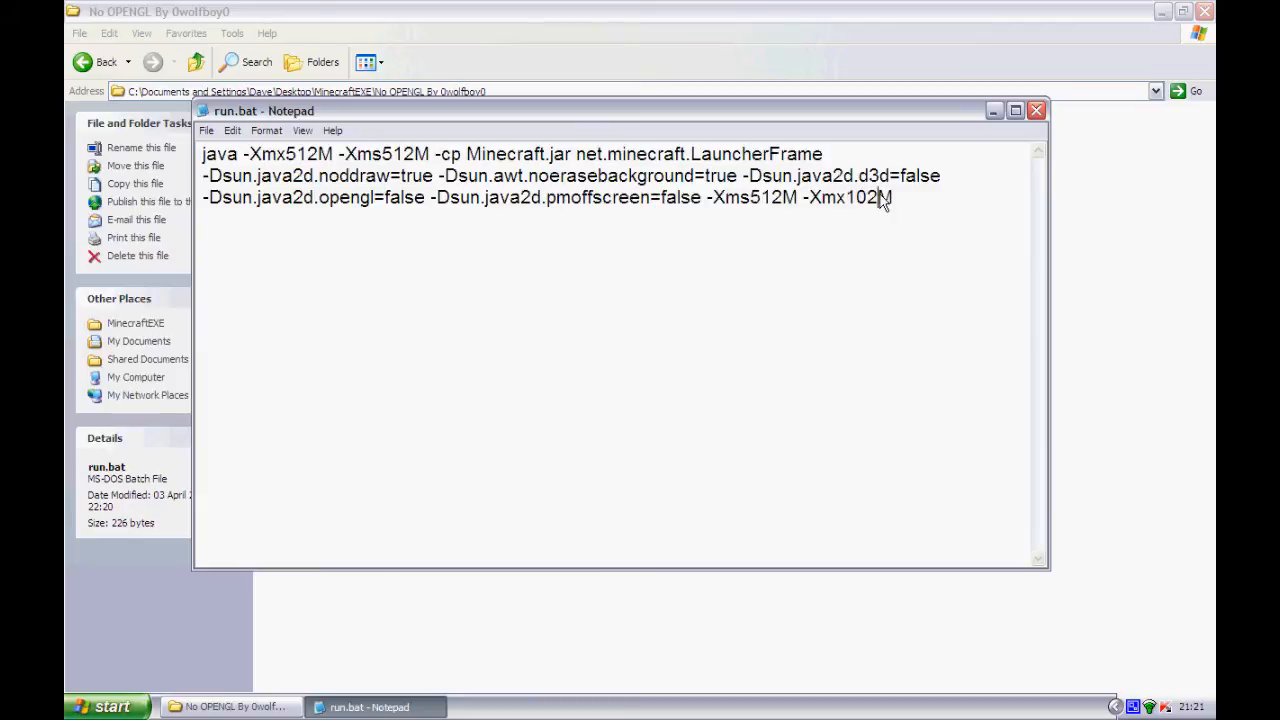
key("BackSpace")
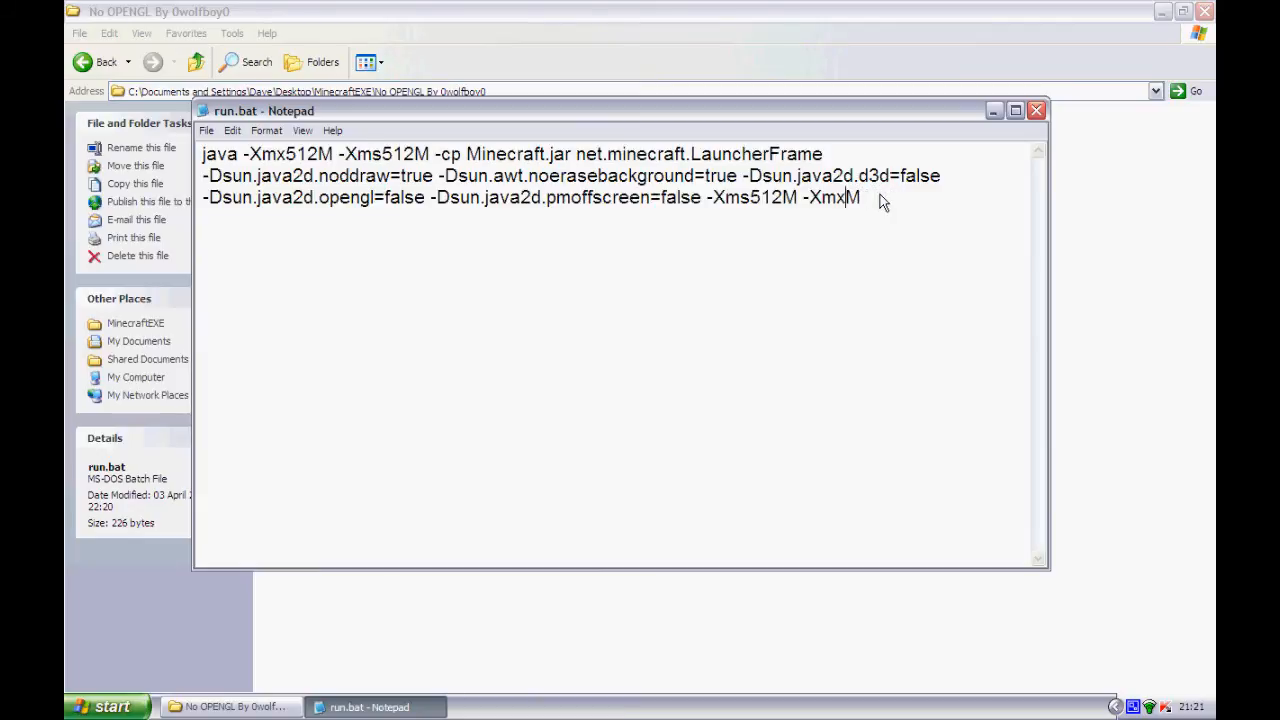
type("512M")
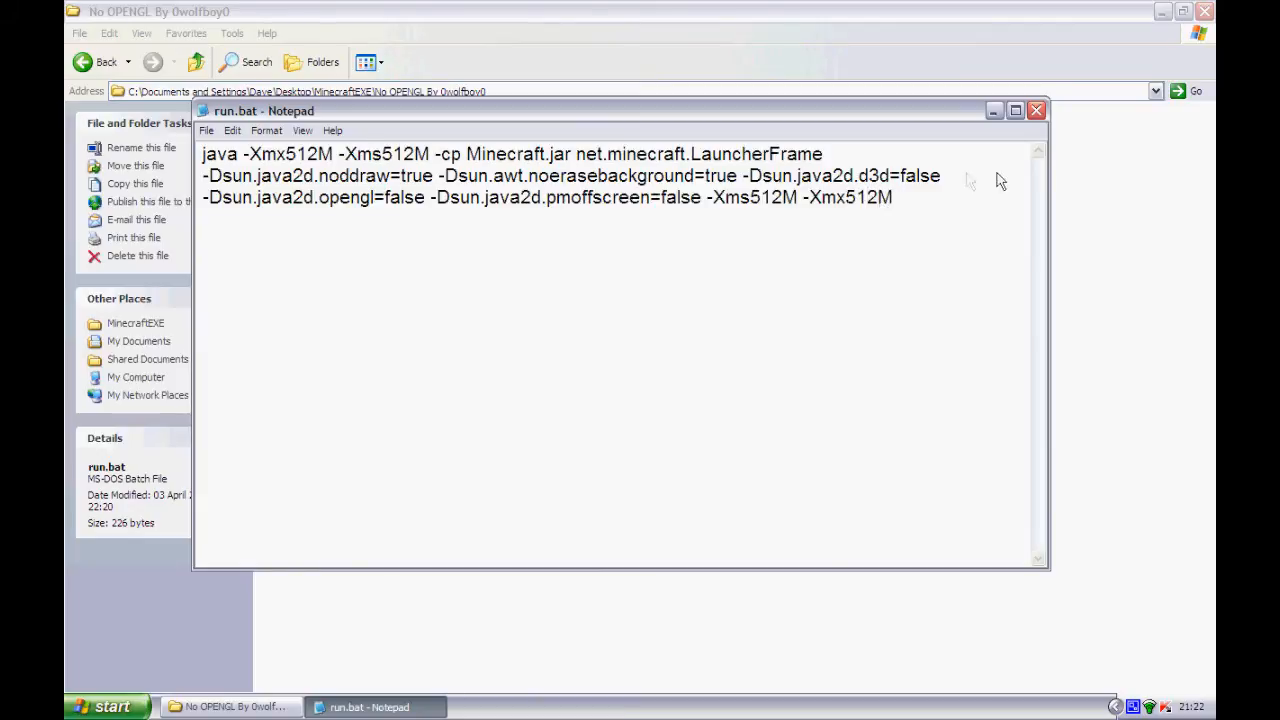
mouse_move(975, 193)
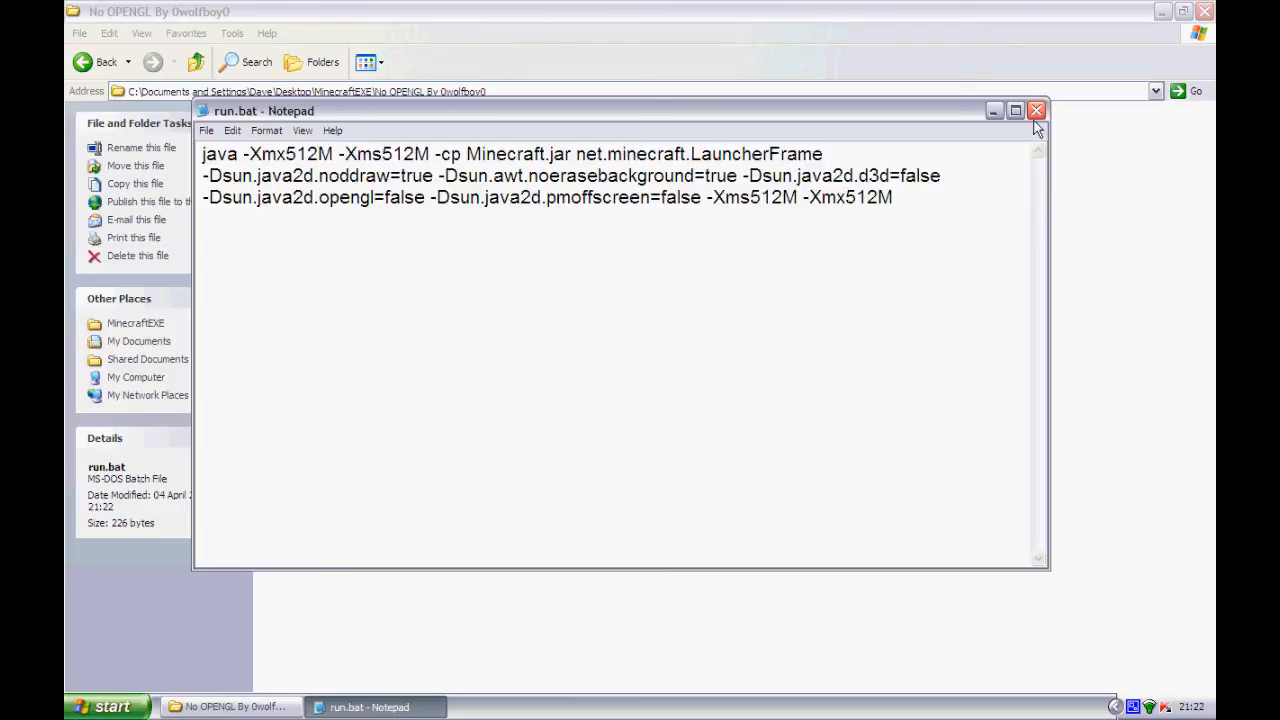
mouse_move(1037, 110)
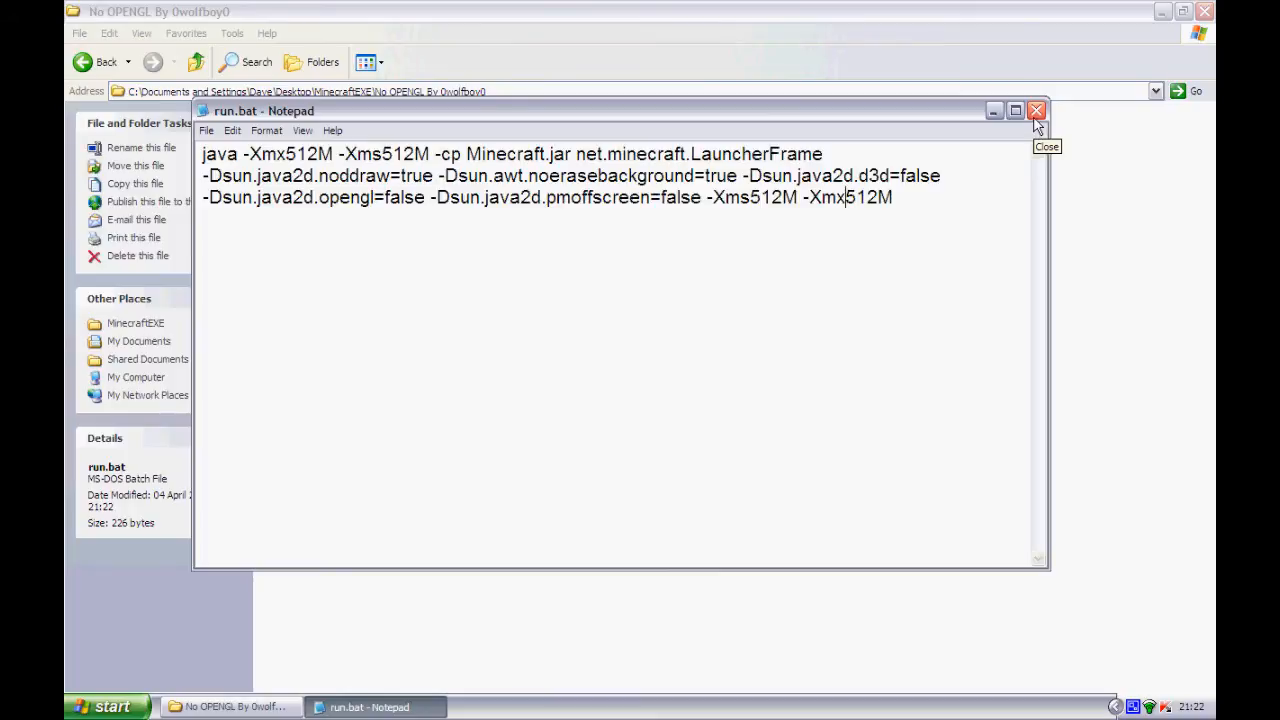
mouse_move(1037, 115)
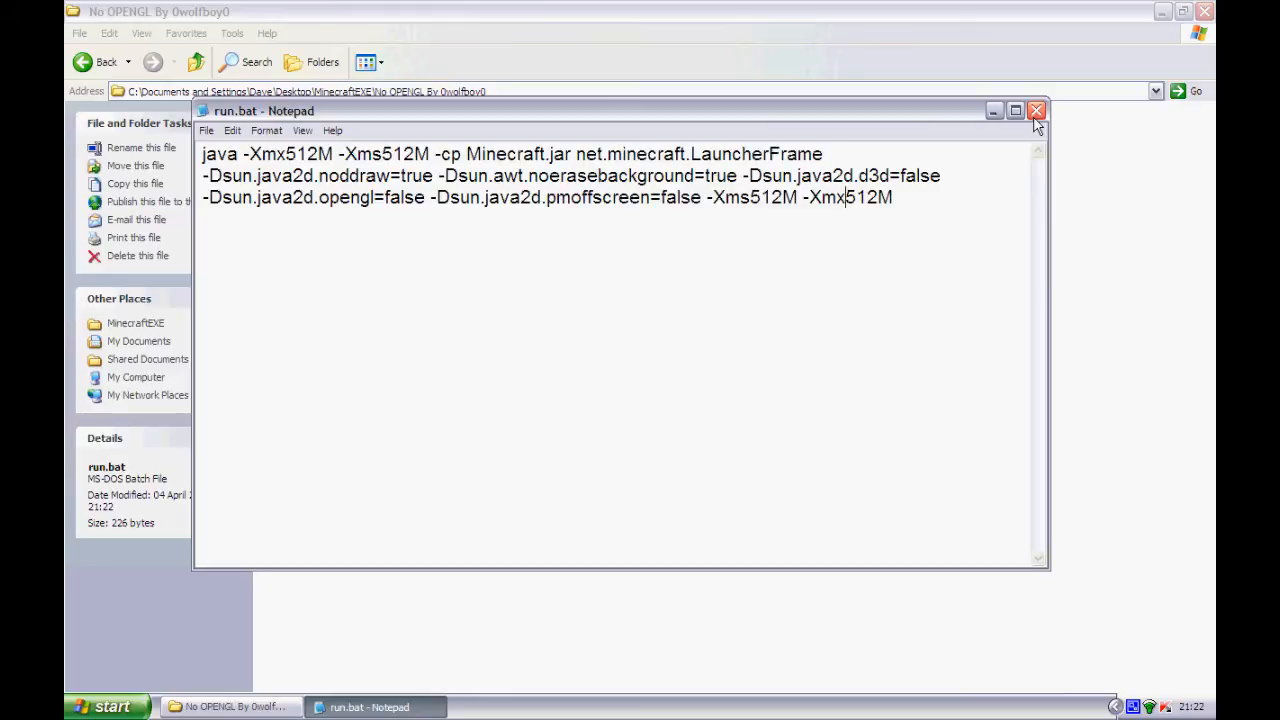
left_click(1037, 110)
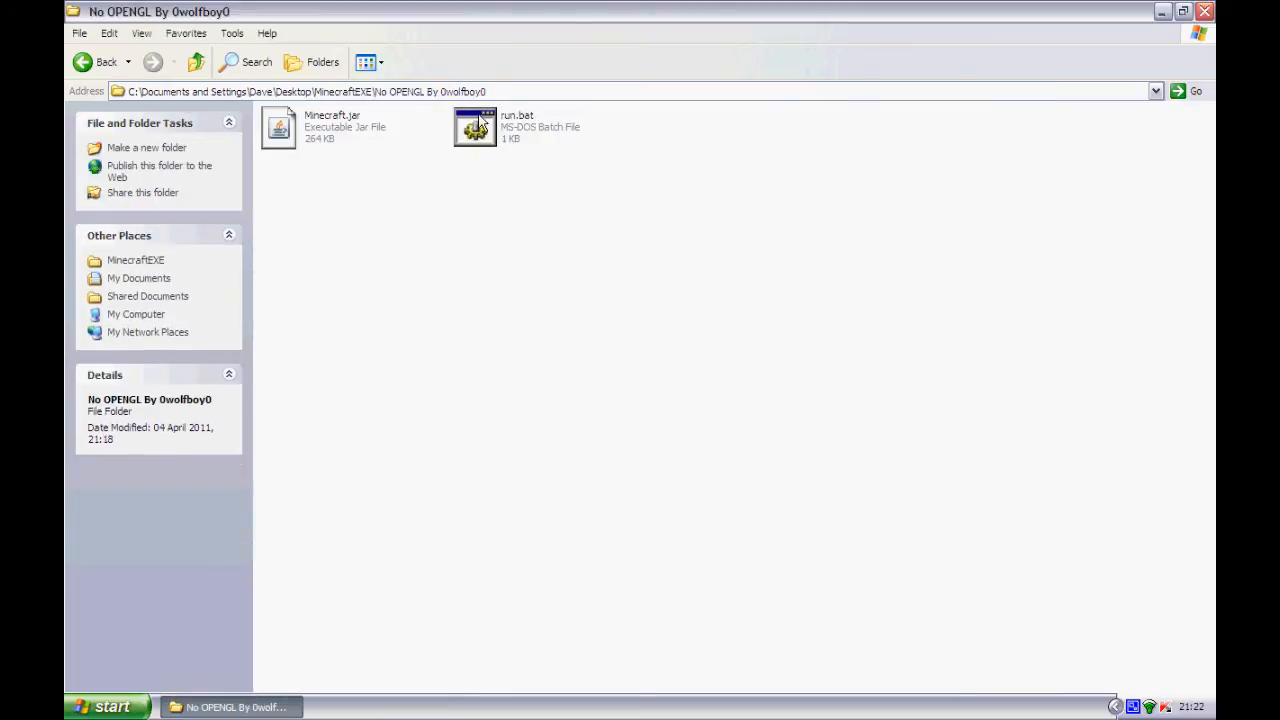
- Run run.bat, bring its cmd console forward, and log in through the launcher
double_click(475, 127)
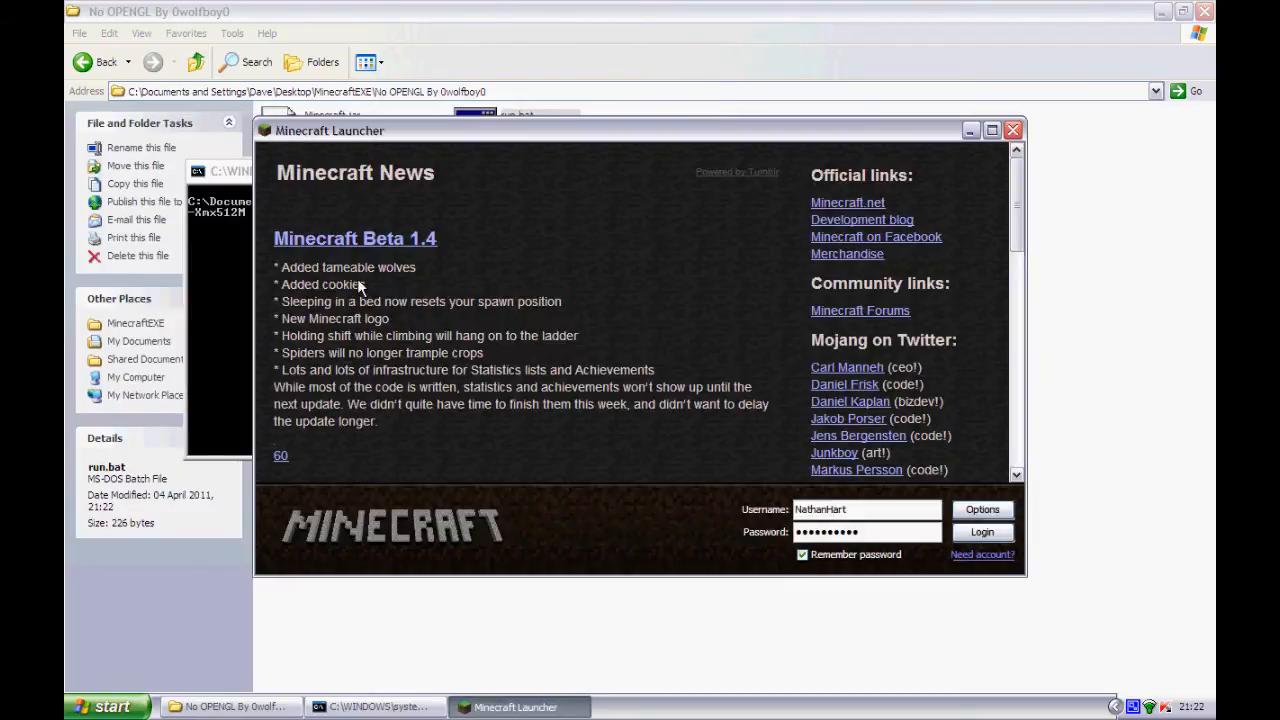
left_click(375, 707)
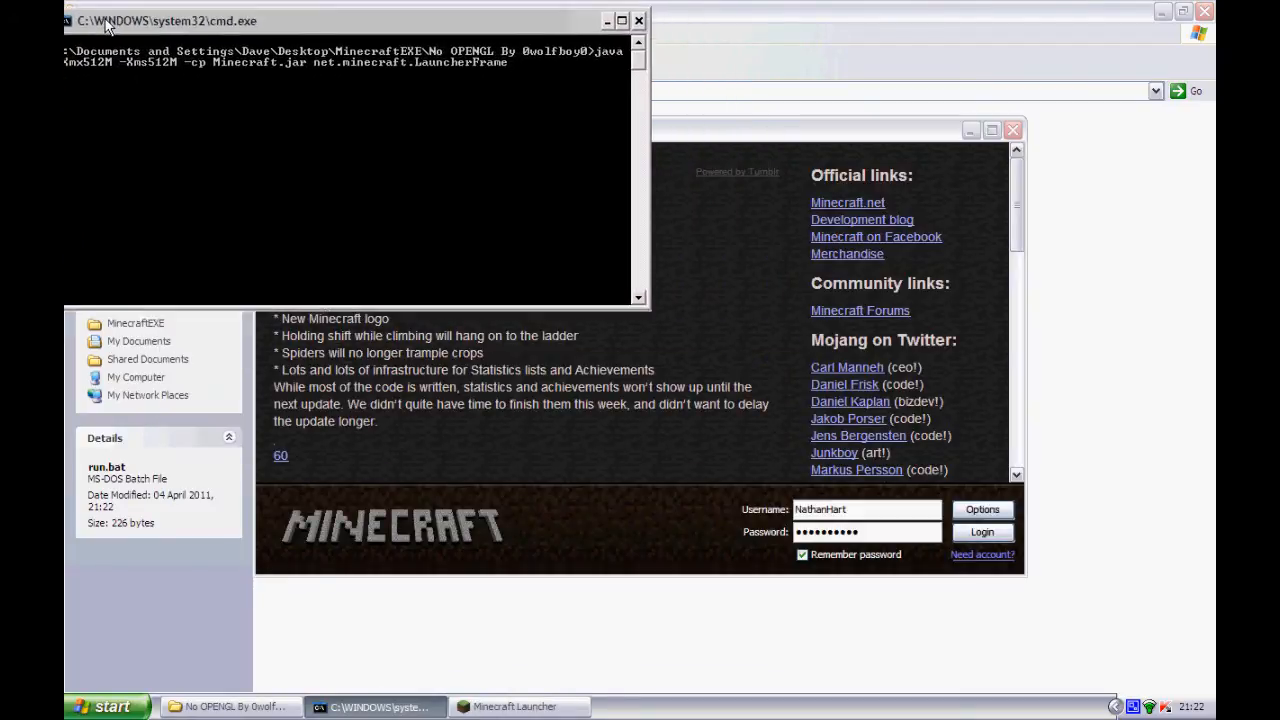
left_click(350, 20)
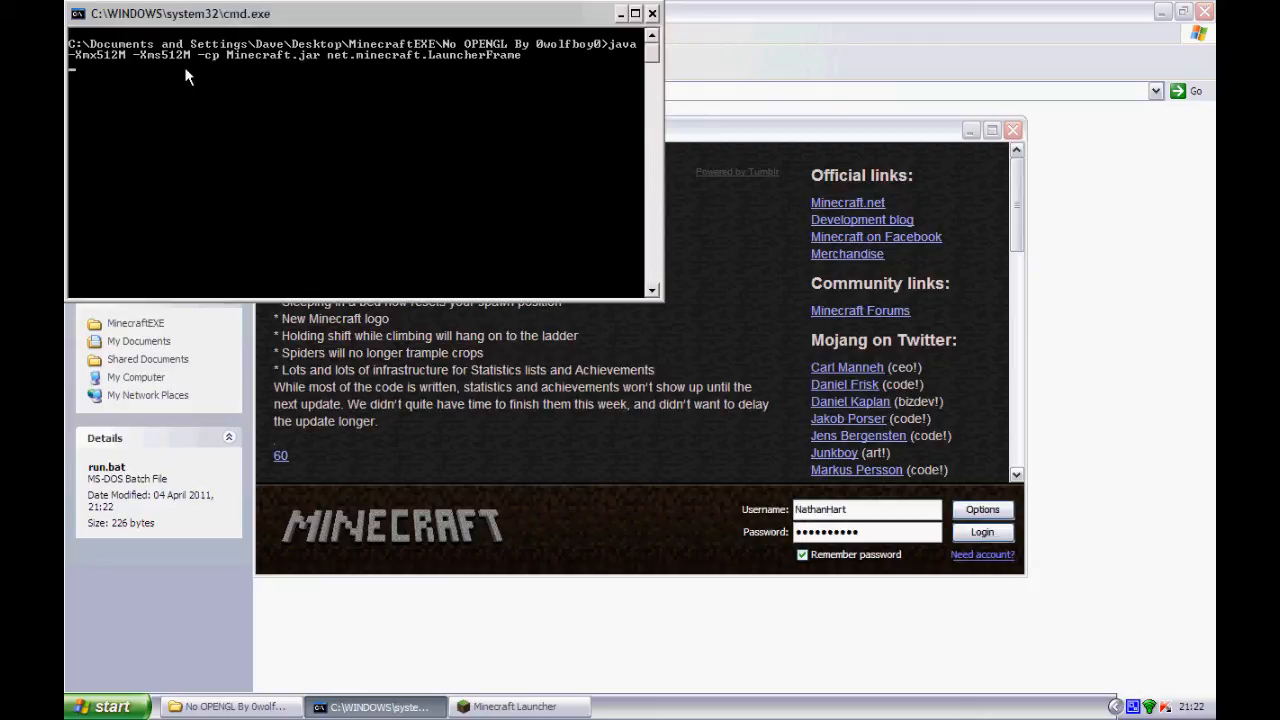
mouse_move(982, 531)
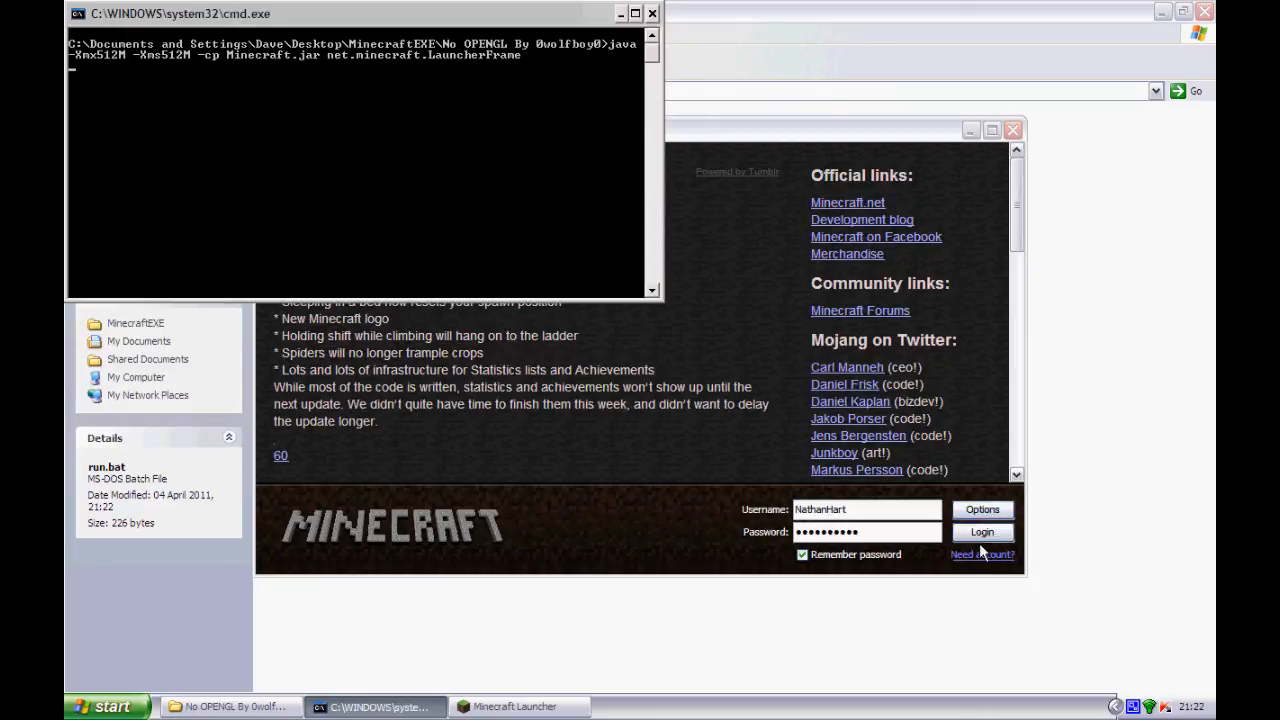
mouse_move(890, 138)
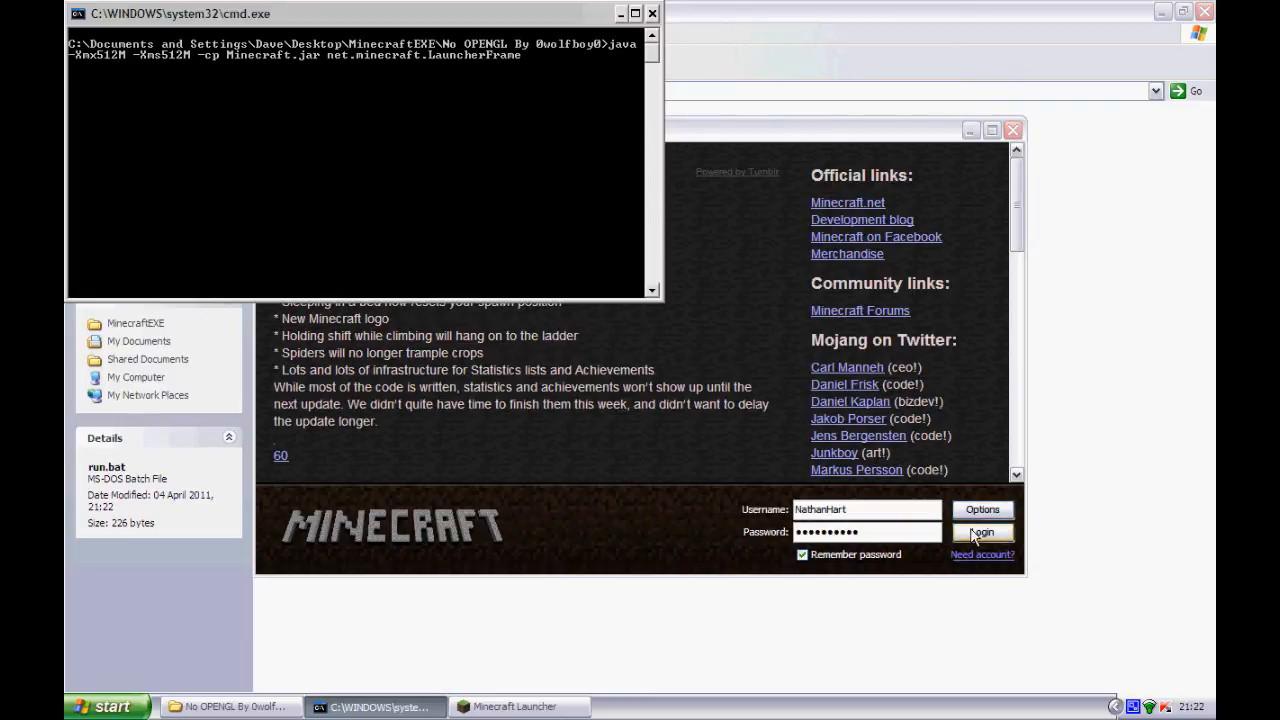
left_click(982, 532)
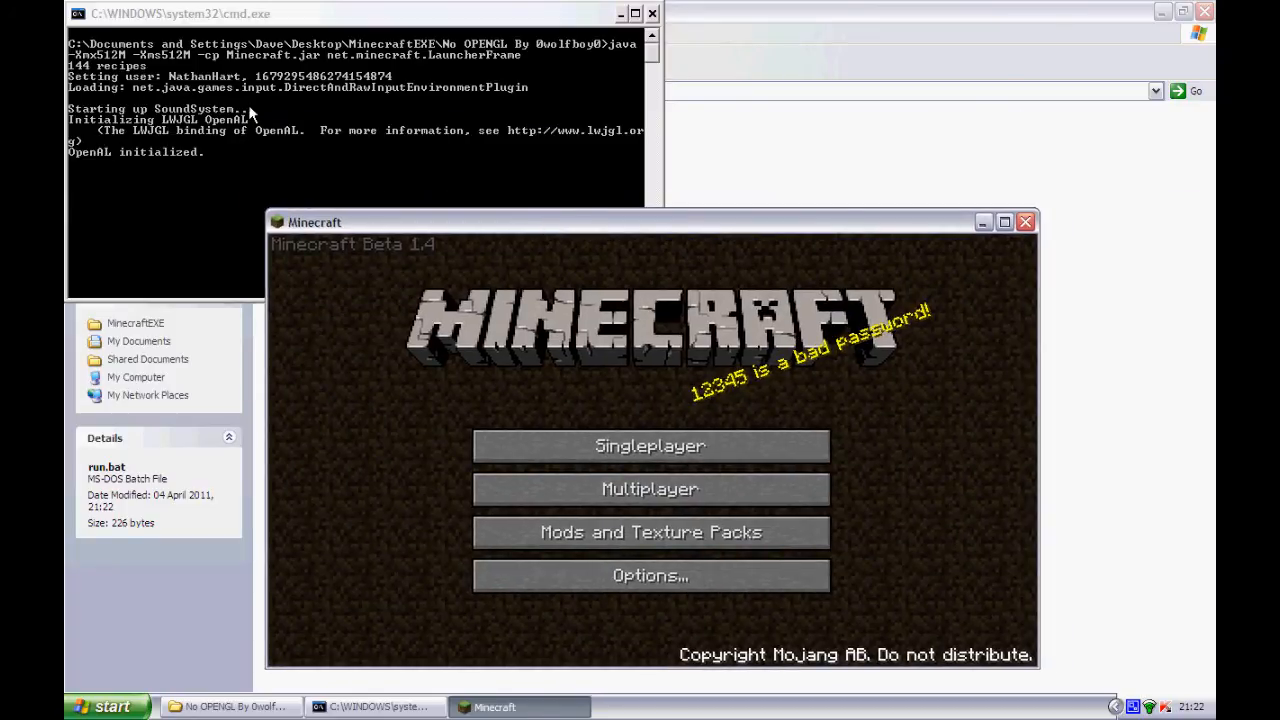
mouse_move(193, 110)
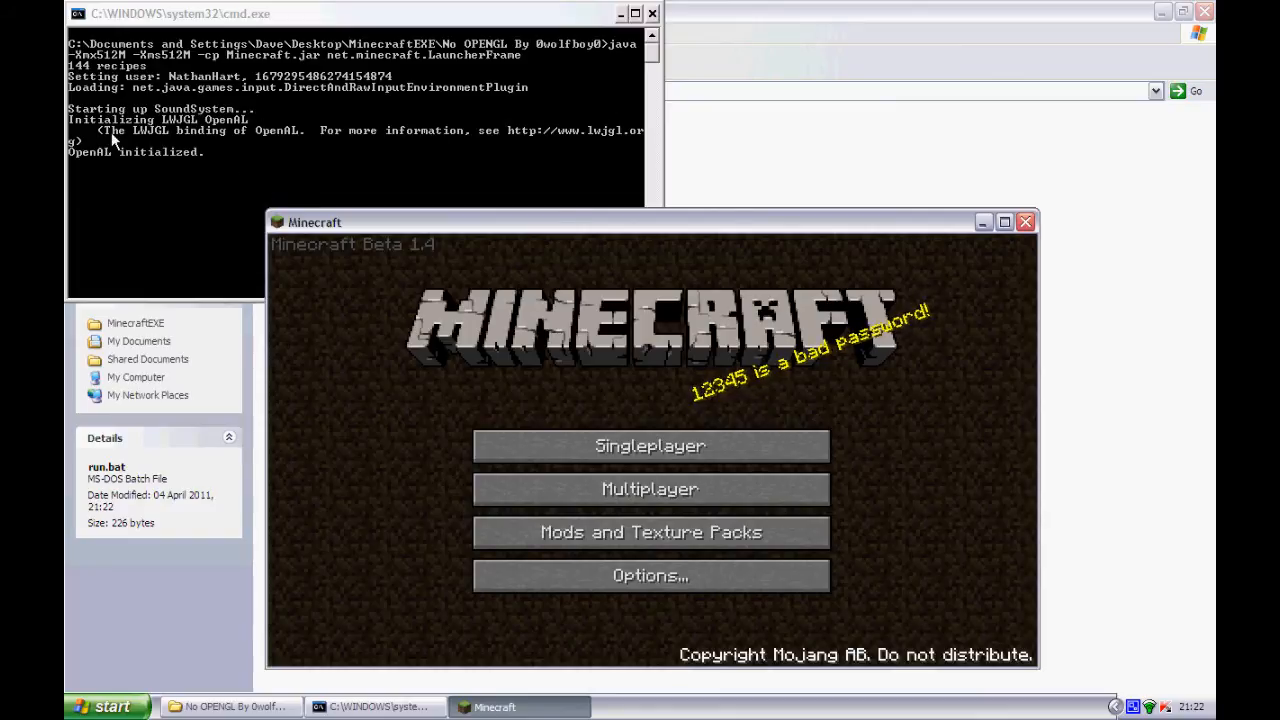
mouse_move(568, 483)
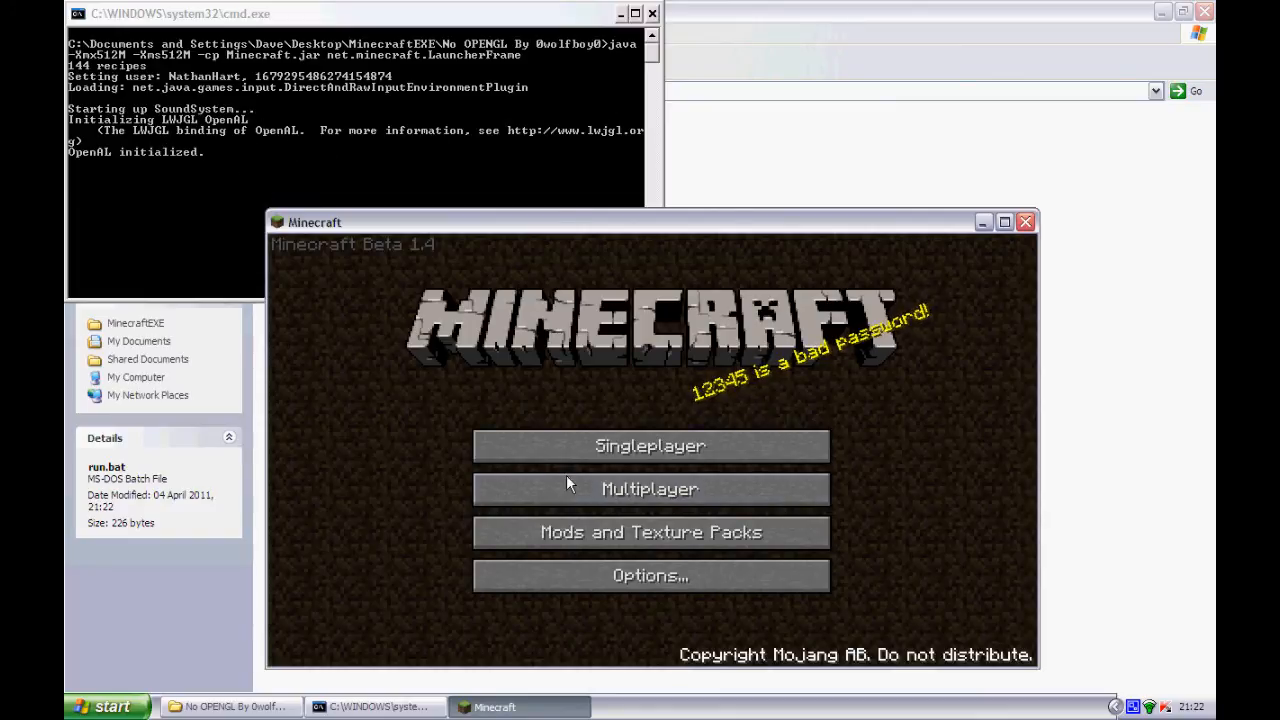
- Choose Multiplayer on the Minecraft Beta 1.4 title screen
left_click(650, 489)
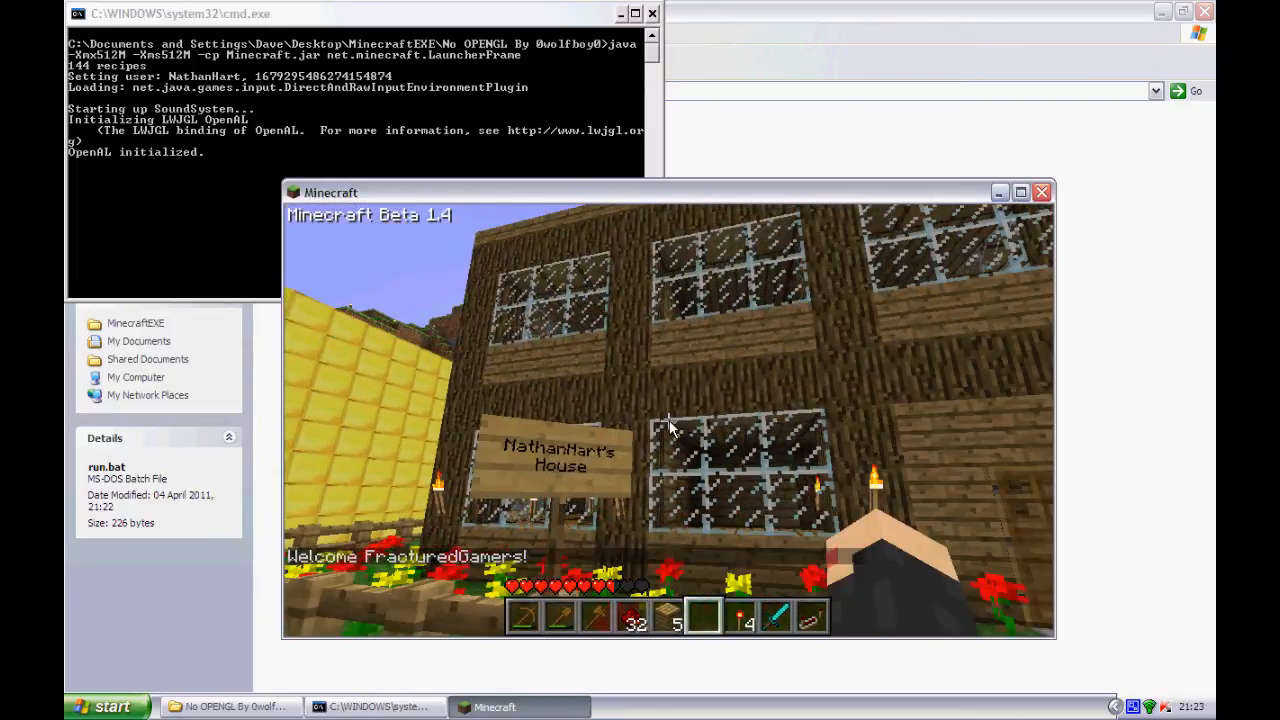
mouse_move(670, 425)
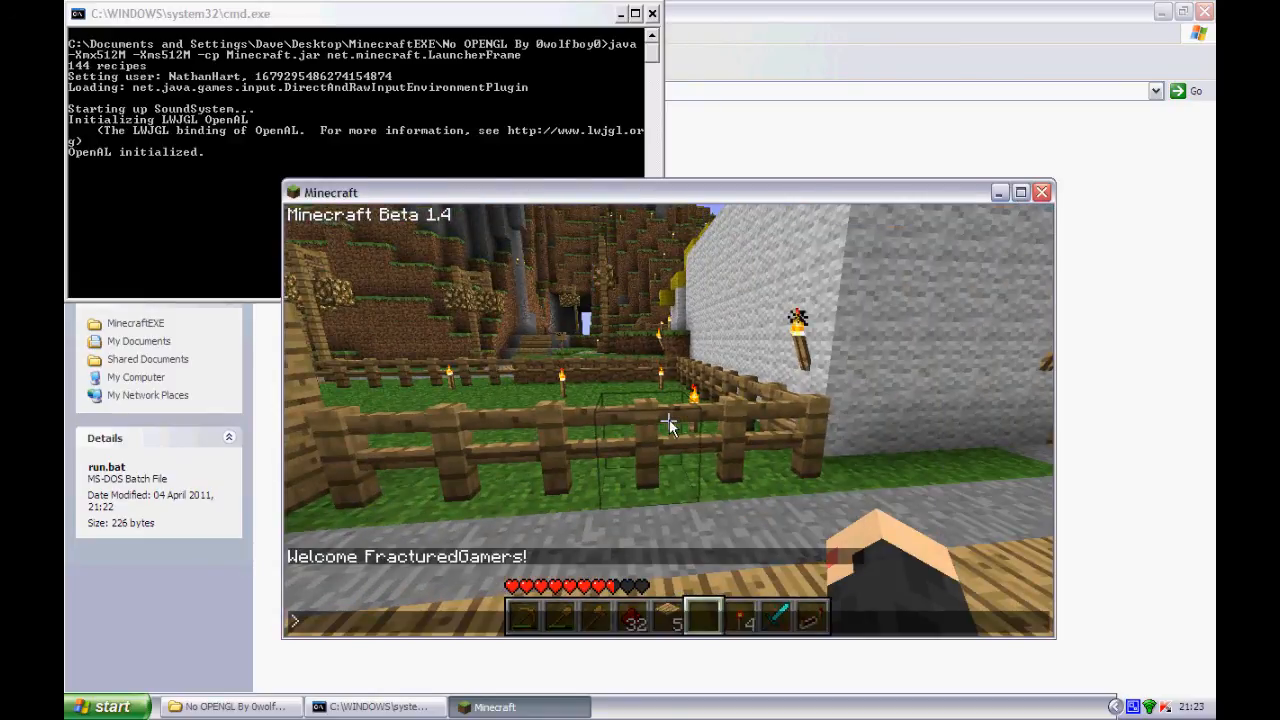
- Type the chat message '/me bye' in the in-game chat line
type("/say")
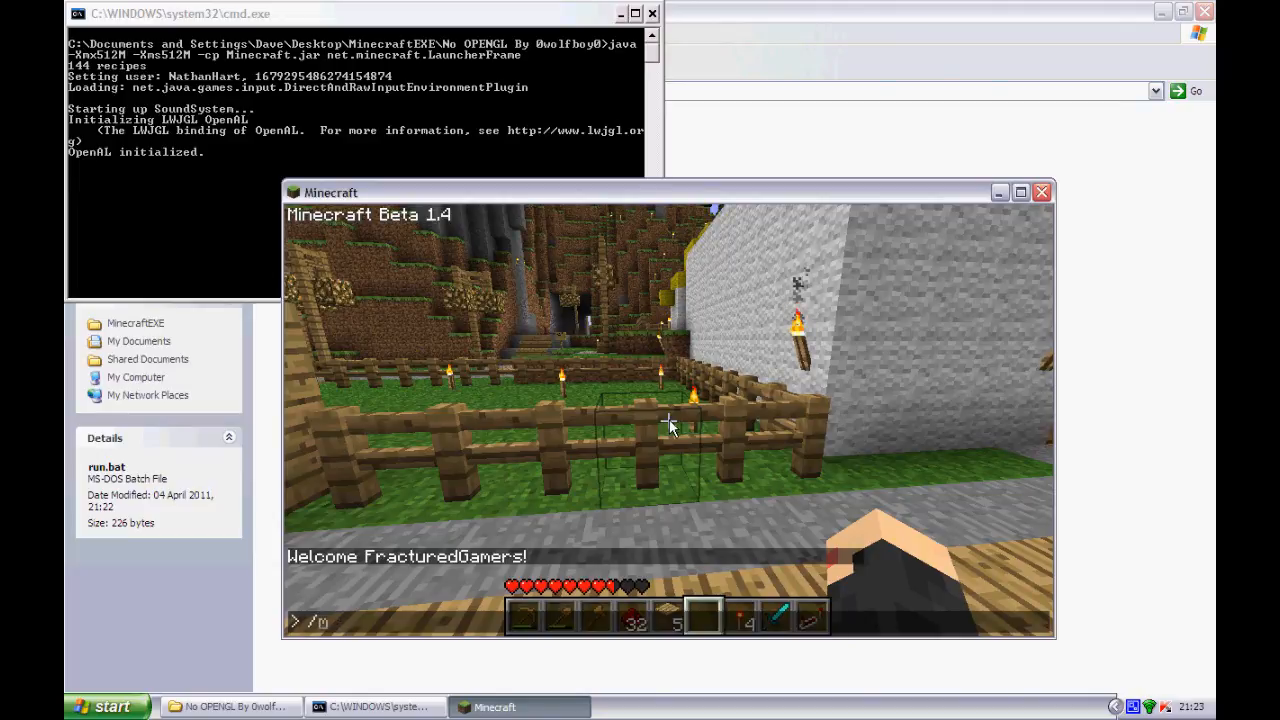
type("e bye")
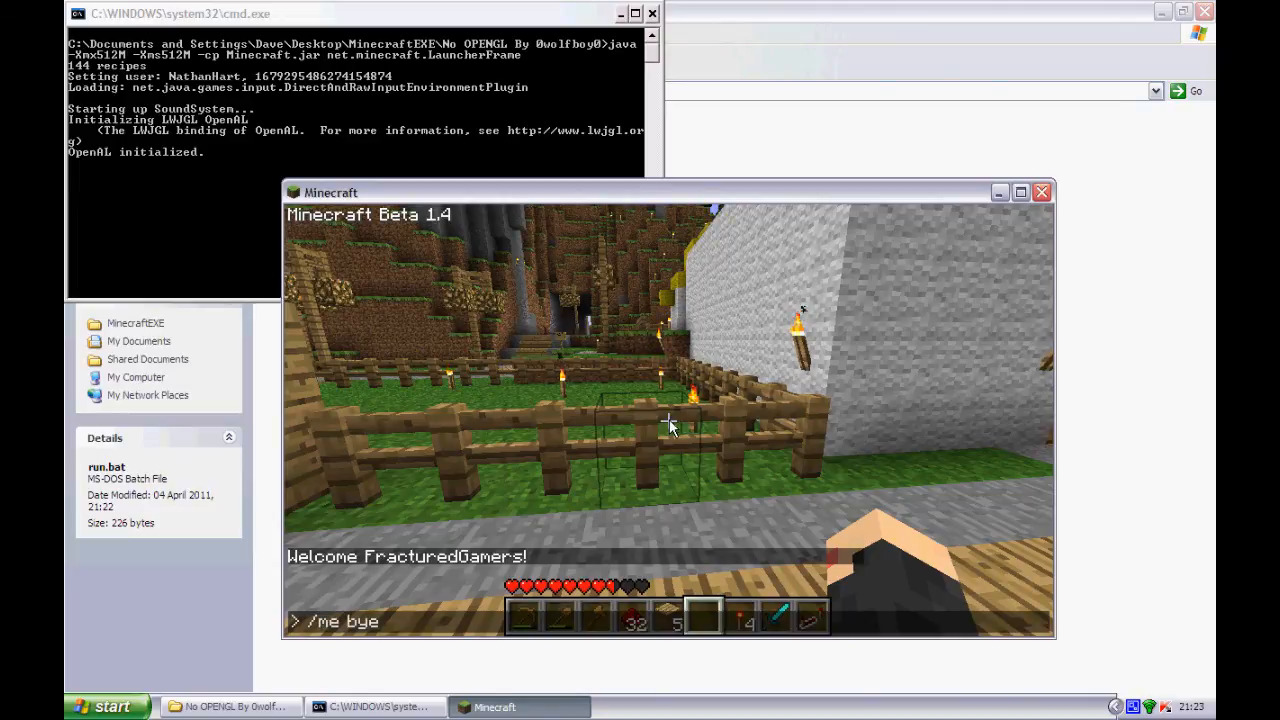